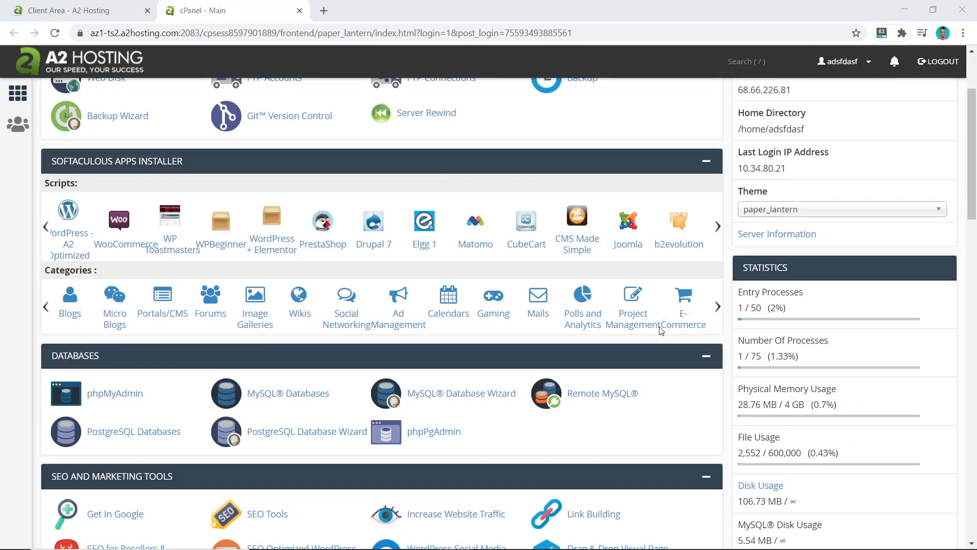
Scroll down the cPanel dashboard before moving to the A2 Hosting plans page
{"action": "scroll", "scroll_direction": "down", "scroll_amount": 3}
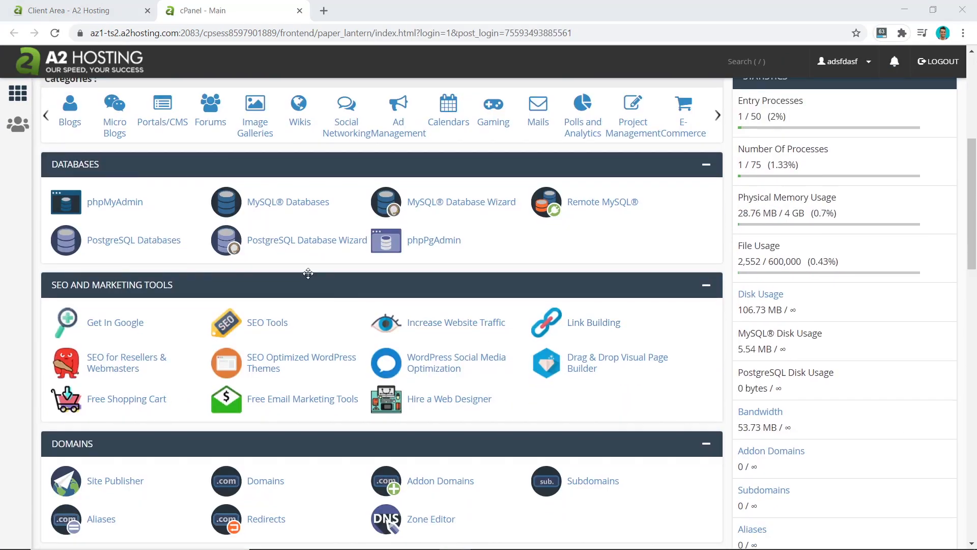
{"action": "scroll", "scroll_direction": "down", "scroll_amount": 3}
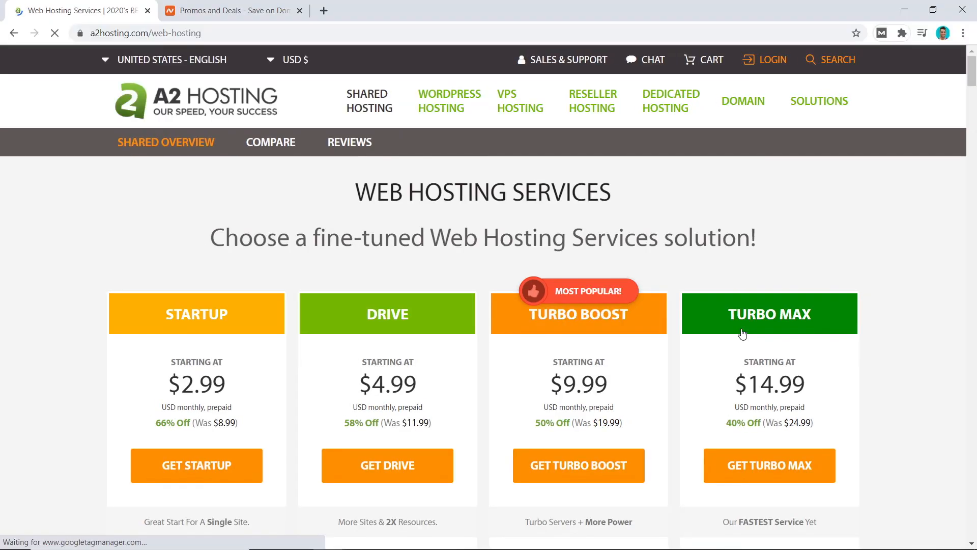
Compare the shared plans in the pricing table and choose Get Turbo Max
{"action": "scroll", "scroll_direction": "down", "scroll_amount": 3}
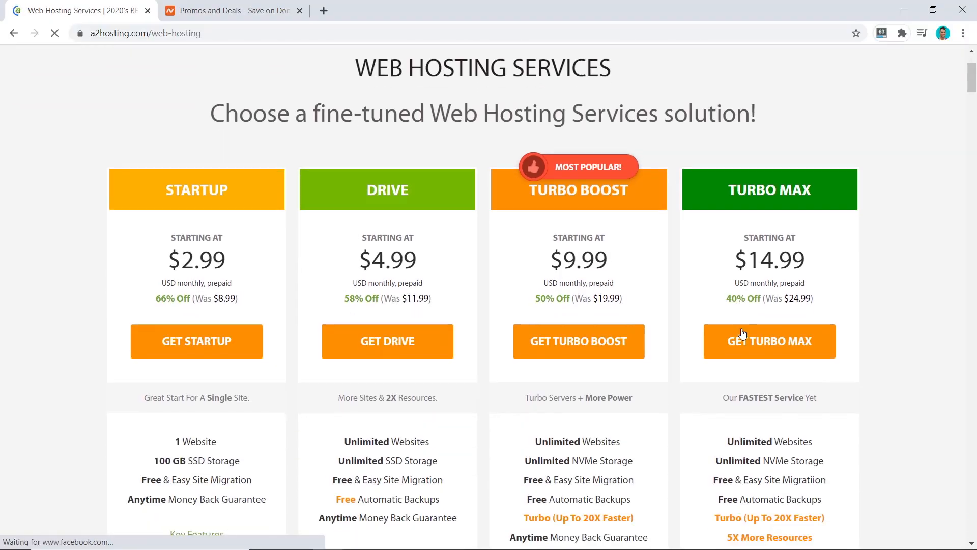
{"action": "scroll", "scroll_direction": "down", "scroll_amount": 3}
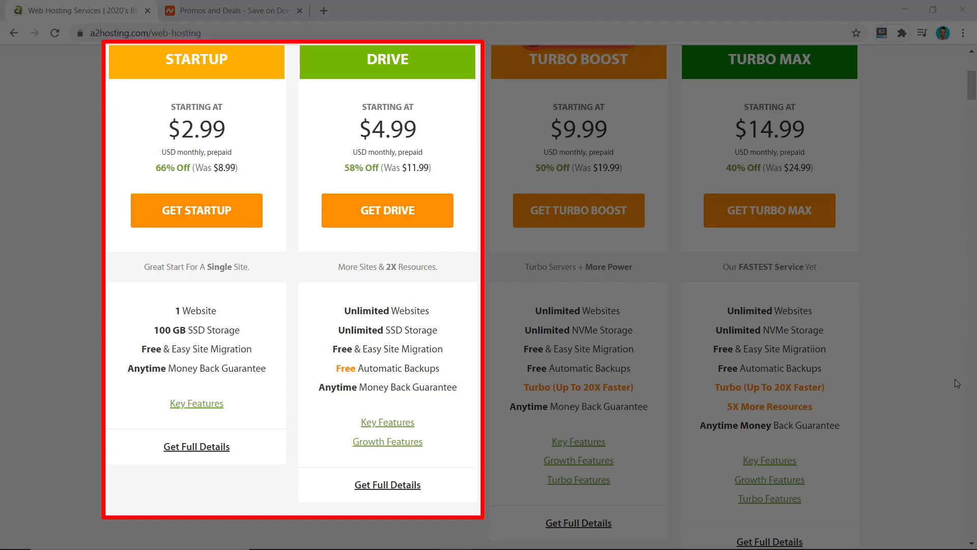
{"action": "mouse_move", "coordinate": [386, 162]}
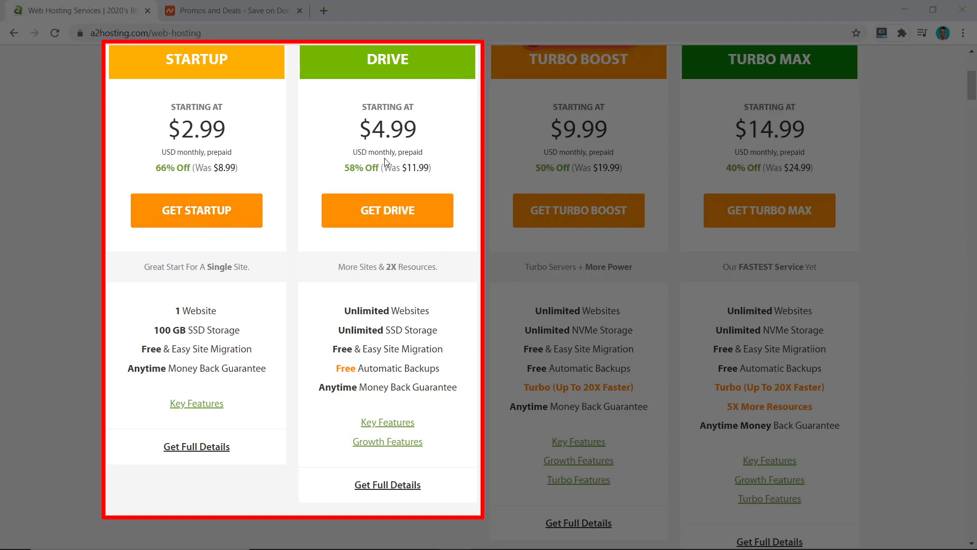
{"action": "mouse_move", "coordinate": [476, 149]}
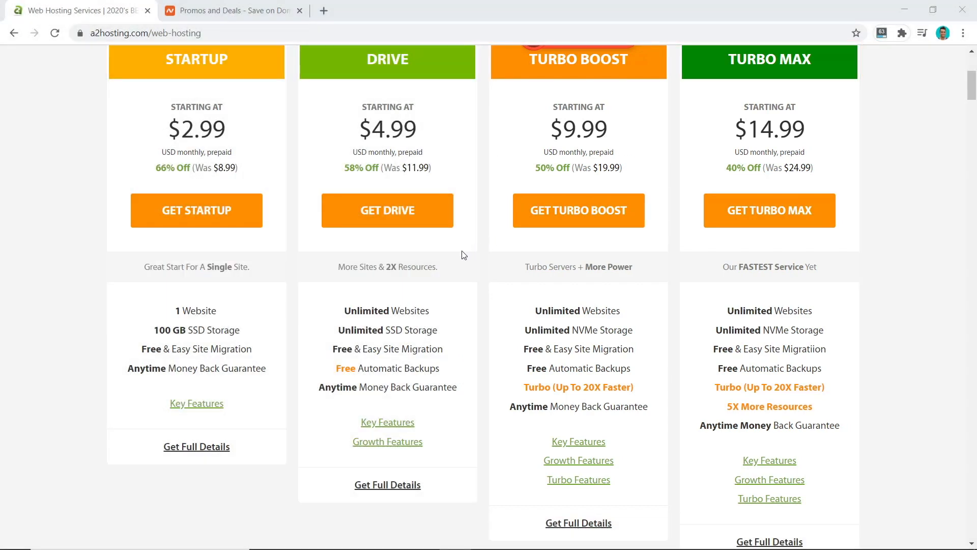
{"action": "mouse_move", "coordinate": [387, 209]}
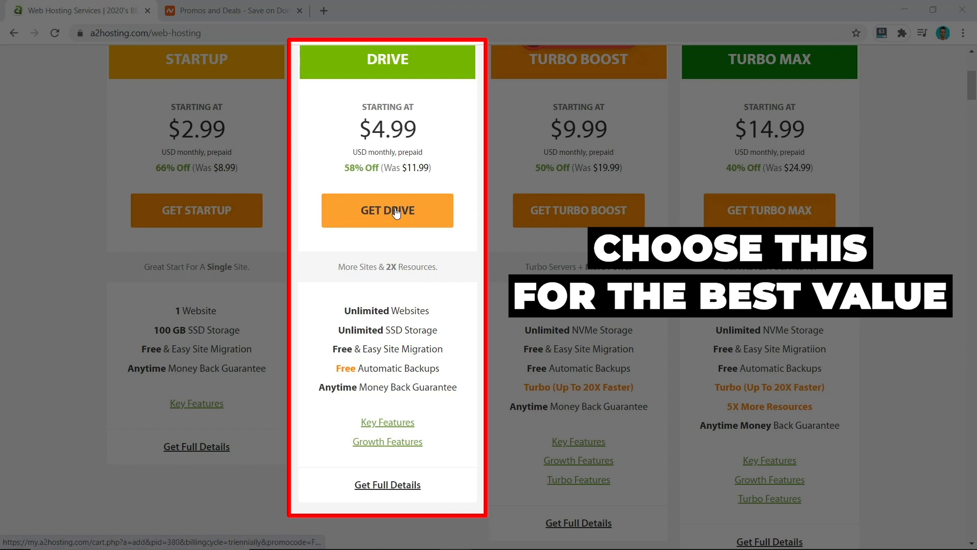
{"action": "mouse_move", "coordinate": [353, 250]}
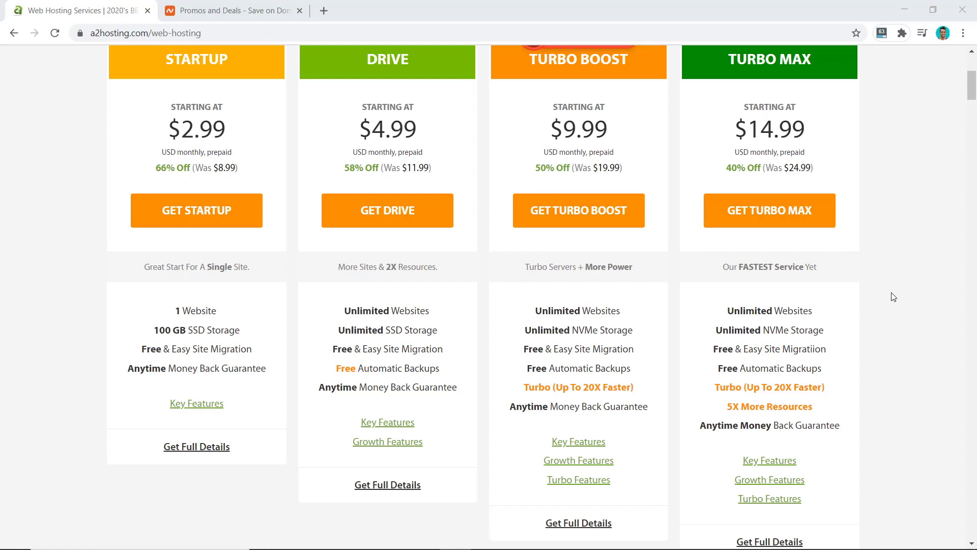
{"action": "mouse_move", "coordinate": [769, 209]}
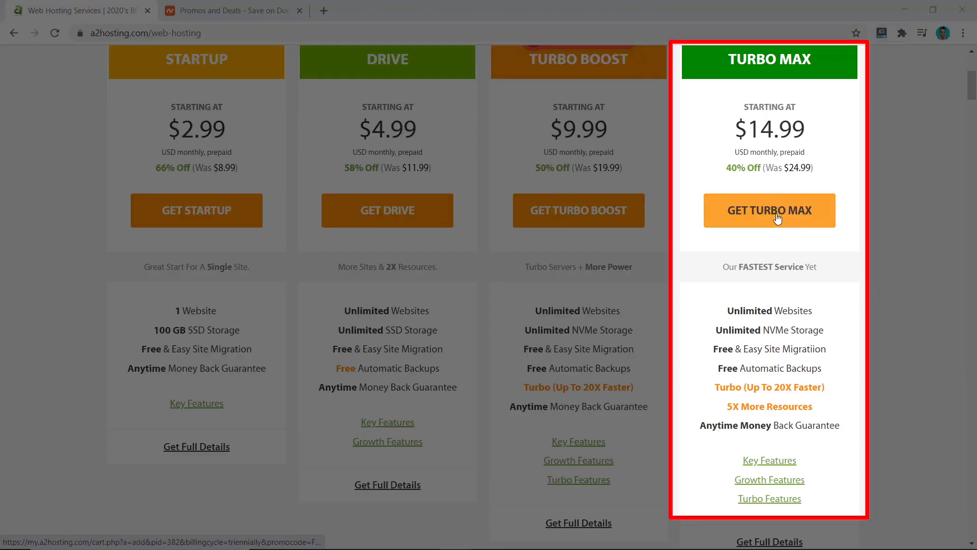
{"action": "left_click", "coordinate": [769, 210]}
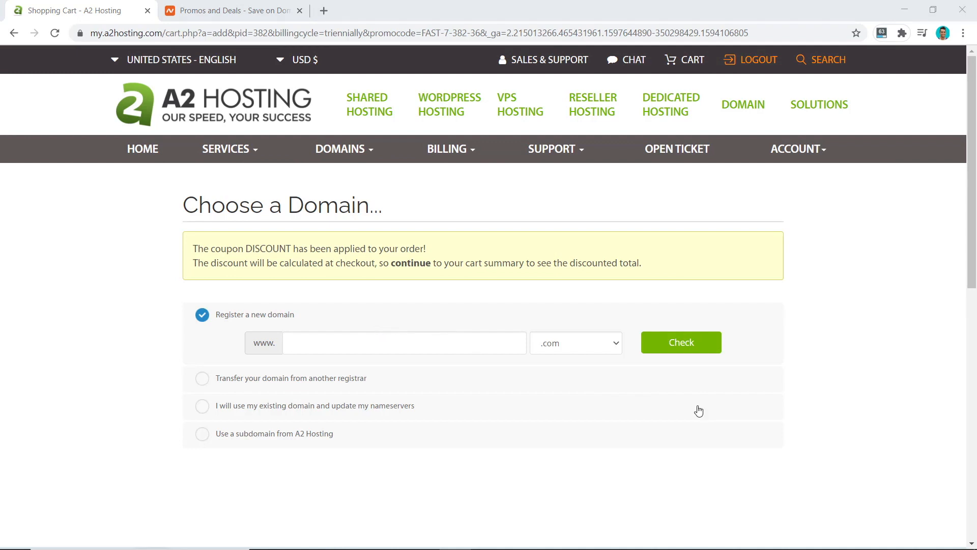
{"action": "mouse_move", "coordinate": [655, 403]}
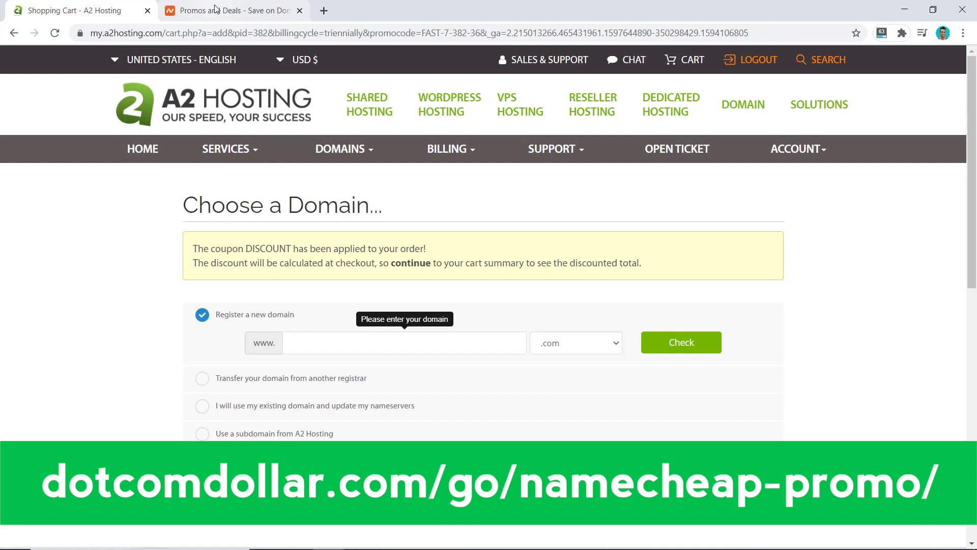
Switch to the Namecheap Promos and Deals page in the other browser tab
{"action": "left_click", "coordinate": [231, 11]}
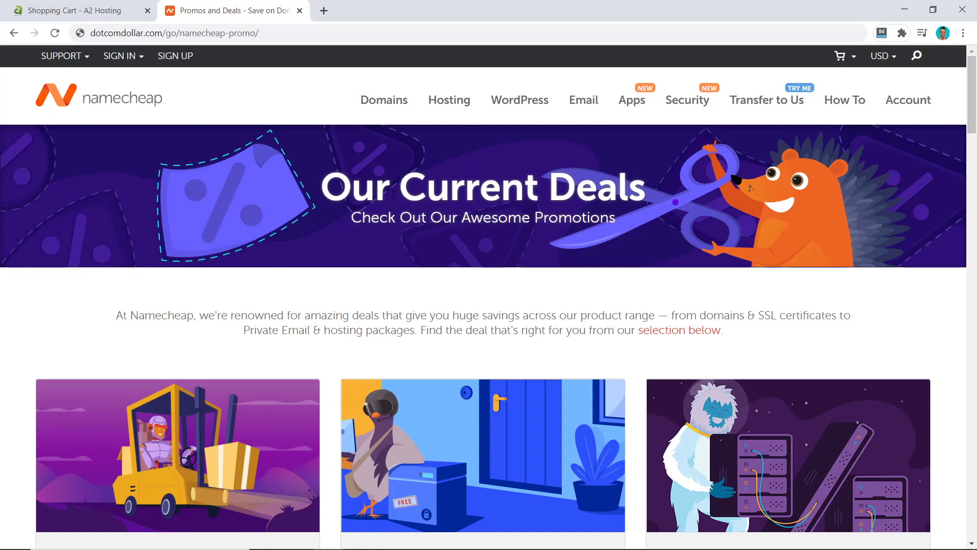
Review the $8.88 KingCom .com deal, then return to the A2 Hosting cart's domain step
{"action": "scroll", "scroll_direction": "down", "scroll_amount": 3}
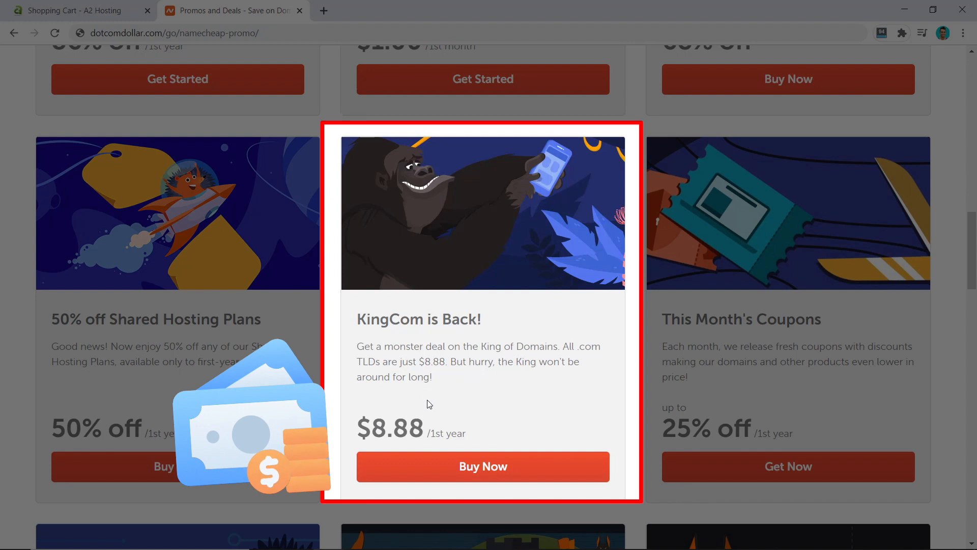
{"action": "left_click", "coordinate": [483, 467]}
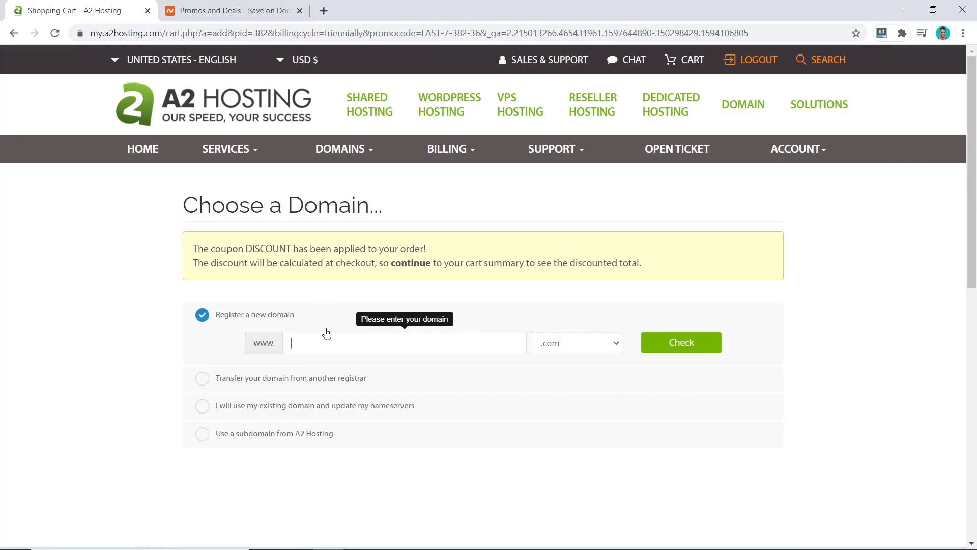
Check dotcomdollarsss availability, then use the existing domain dotcomdollar.xyz for the order
{"action": "type", "text": "dotcomdollarsss"}
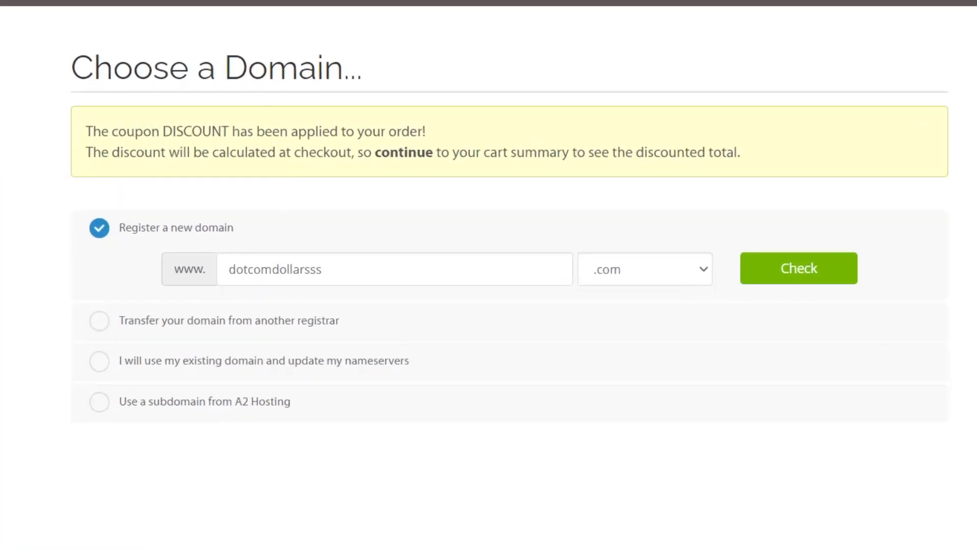
{"action": "left_click", "coordinate": [798, 268]}
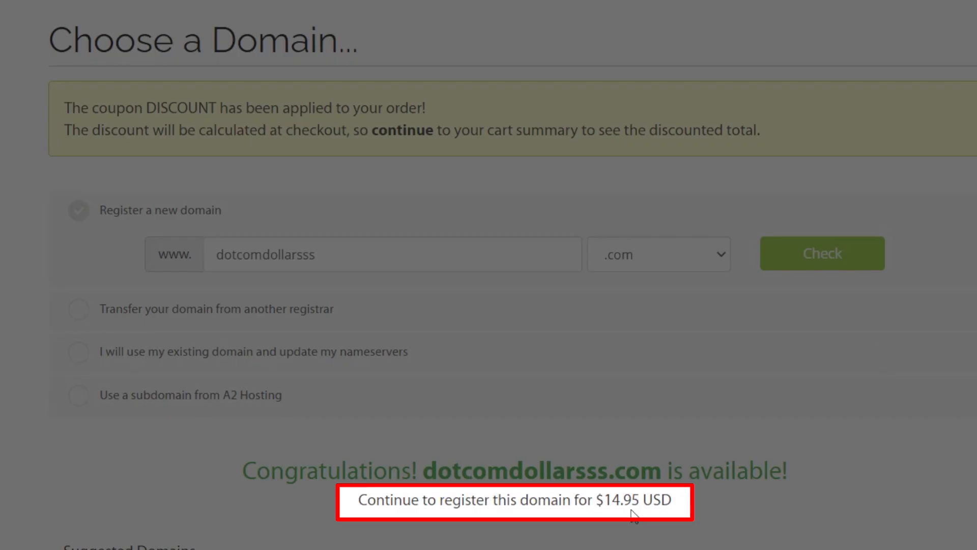
{"action": "left_click", "coordinate": [78, 210]}
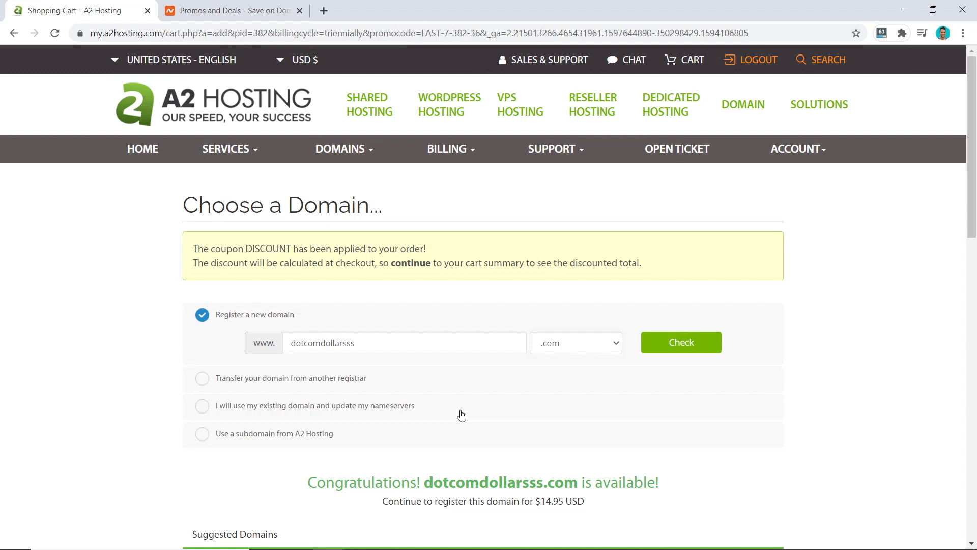
{"action": "mouse_move", "coordinate": [458, 417]}
{"action": "type", "text": "dotcomdollar"}
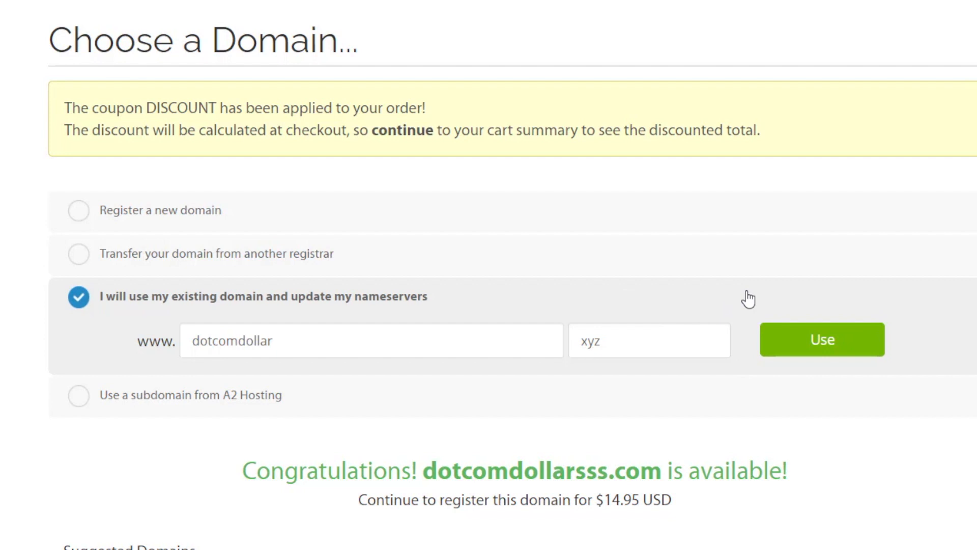
{"action": "left_click", "coordinate": [822, 339]}
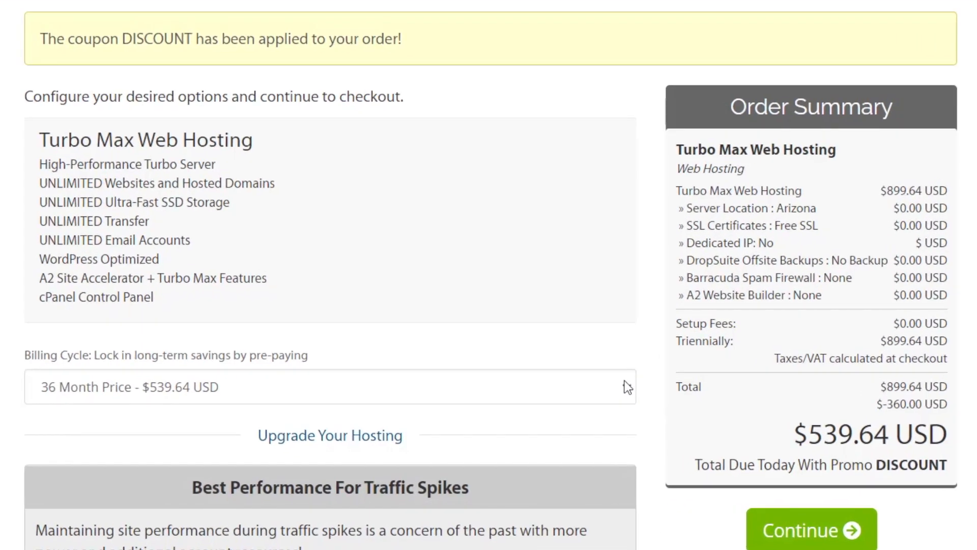
{"action": "left_click", "coordinate": [330, 387]}
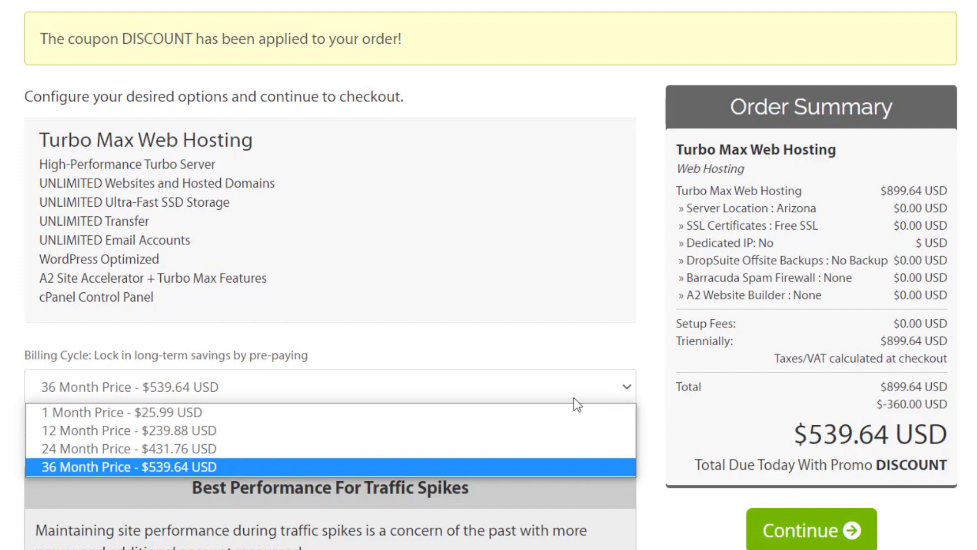
{"action": "mouse_move", "coordinate": [132, 448]}
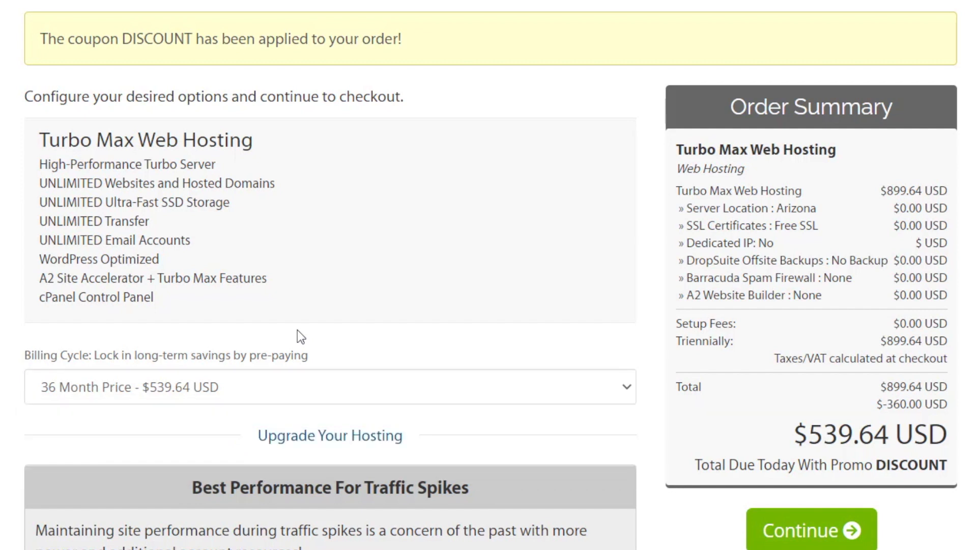
{"action": "mouse_move", "coordinate": [328, 326]}
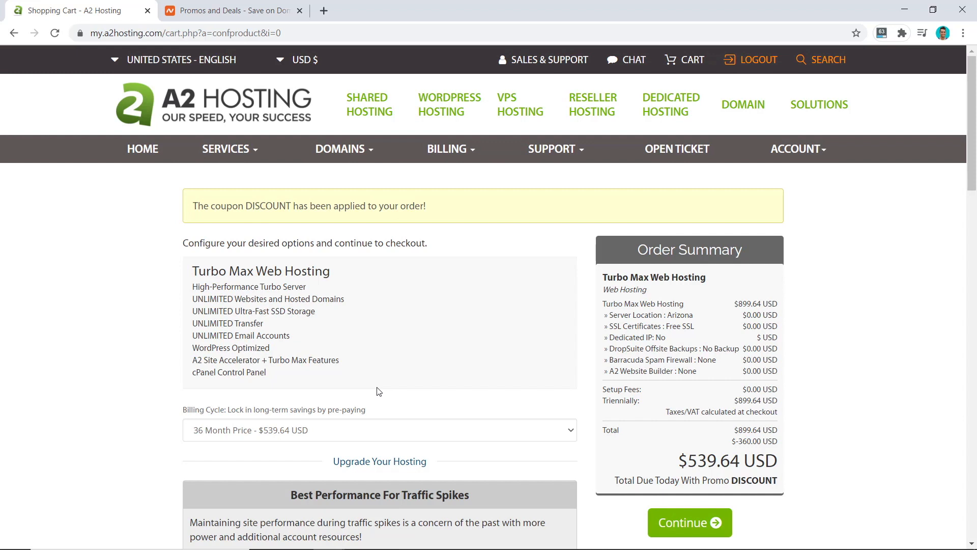
{"action": "scroll", "scroll_direction": "down", "scroll_amount": 3}
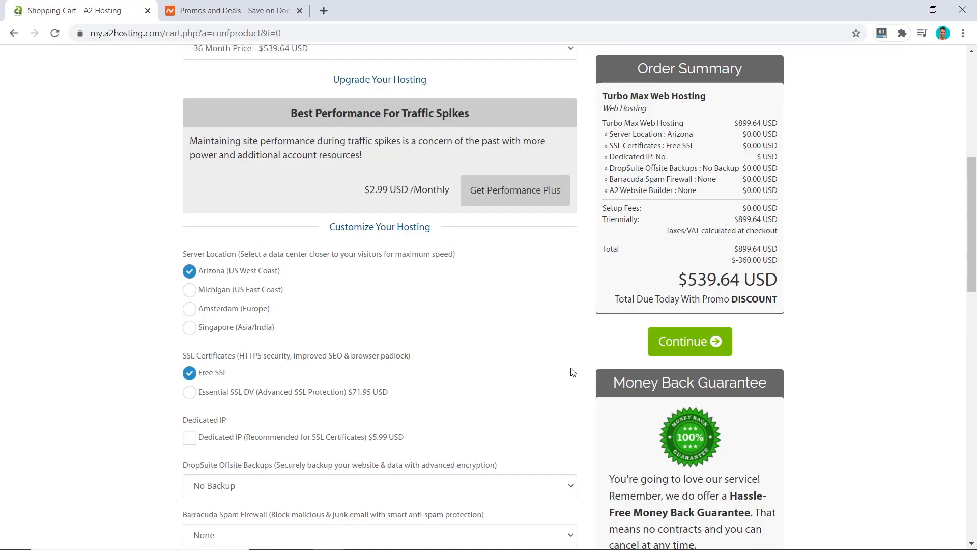
Set the server location to Michigan (US East Coast) and review the add-on options
{"action": "scroll", "scroll_direction": "down", "scroll_amount": 3}
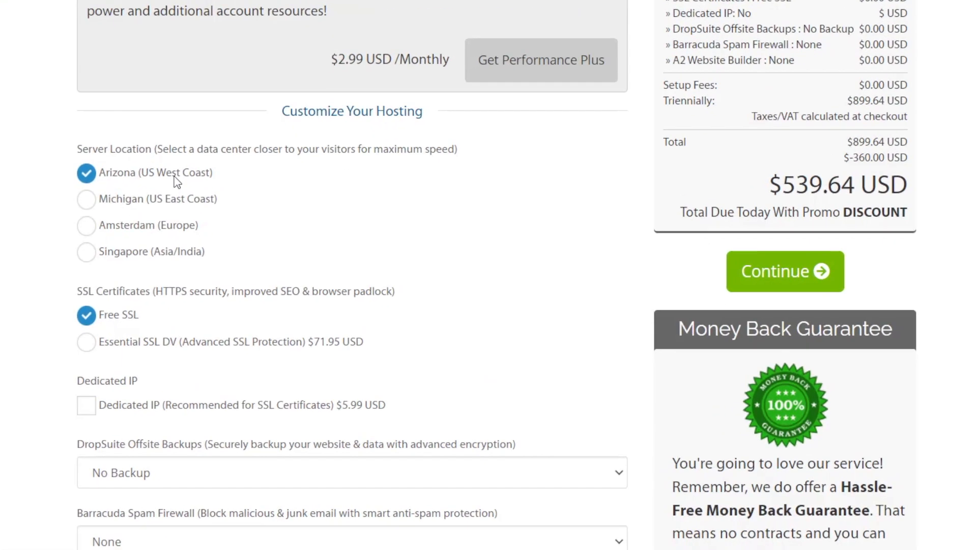
{"action": "left_click", "coordinate": [85, 199]}
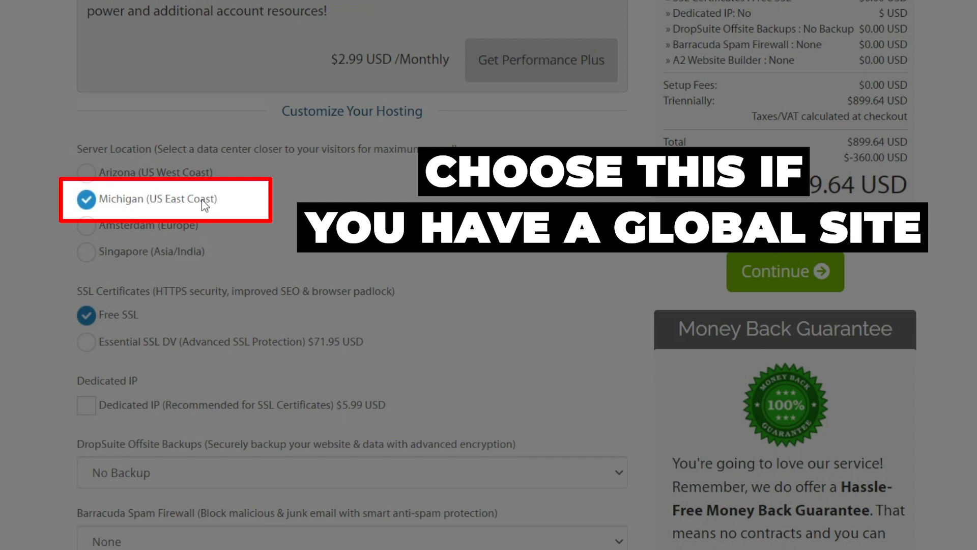
{"action": "mouse_move", "coordinate": [305, 197]}
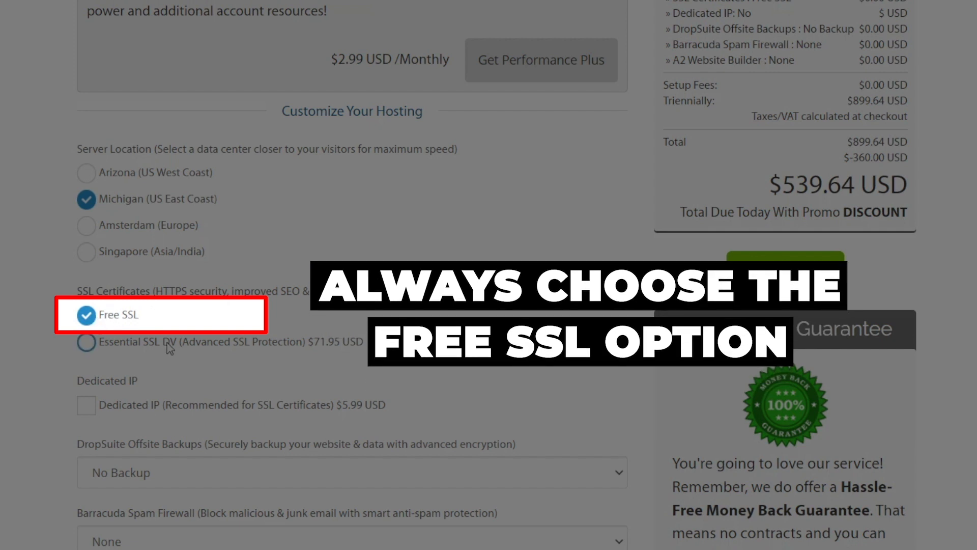
{"action": "scroll", "scroll_direction": "down", "scroll_amount": 3}
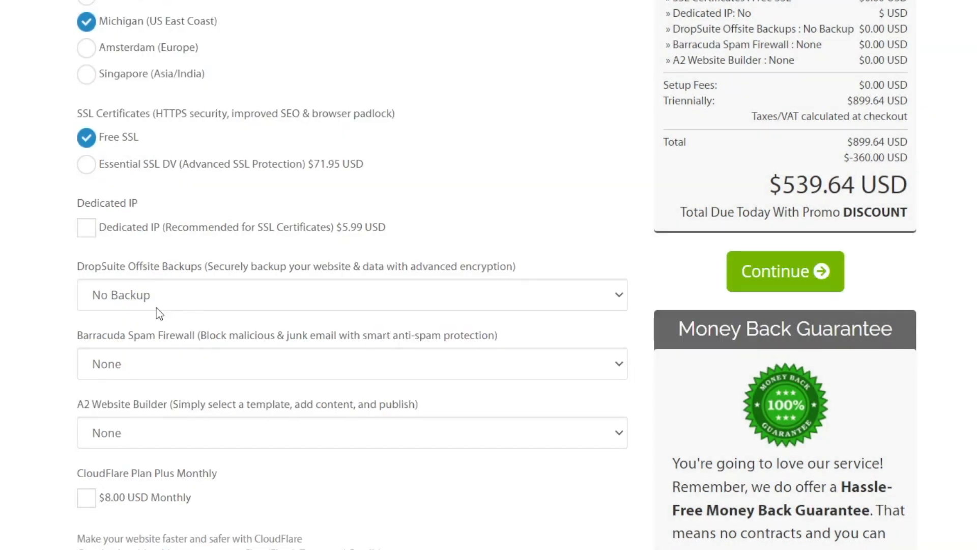
{"action": "scroll", "scroll_direction": "down", "scroll_amount": 3}
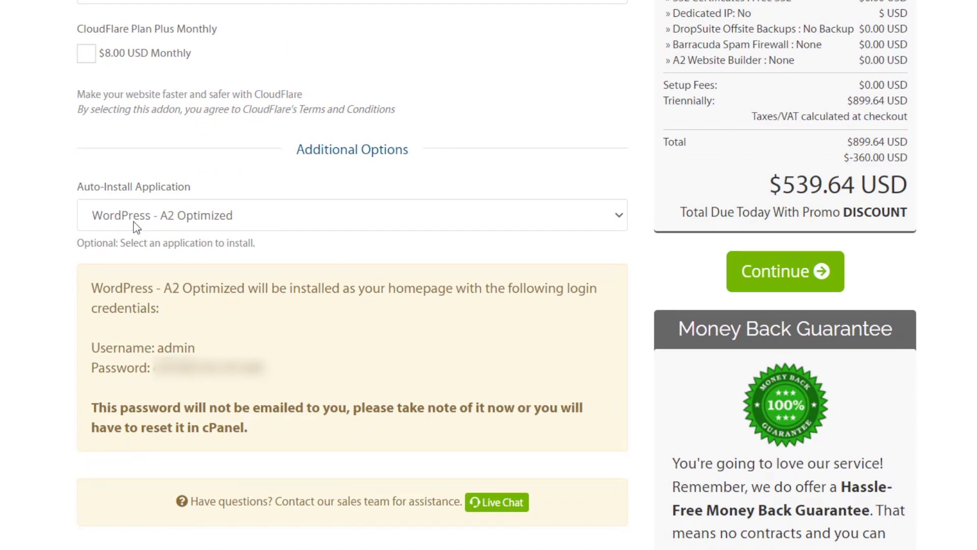
{"action": "mouse_move", "coordinate": [175, 261]}
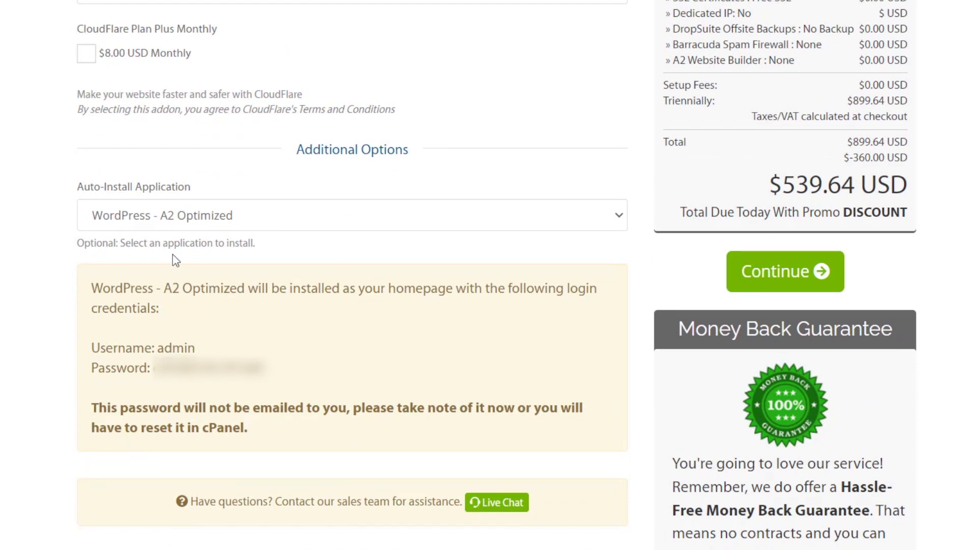
Keep Free SSL and the Auto-Install choice, then continue to Review & Checkout
{"action": "double_click", "coordinate": [181, 348]}
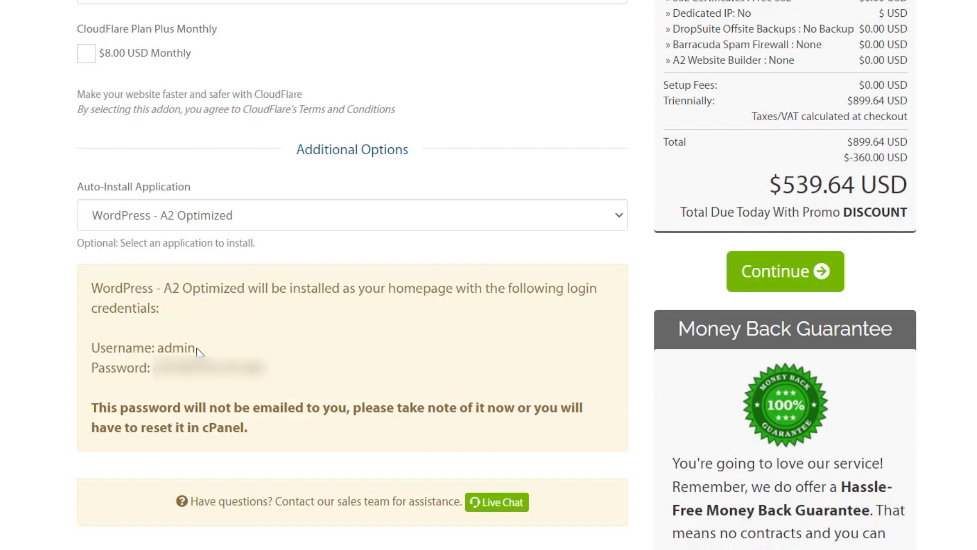
{"action": "left_click", "coordinate": [351, 214]}
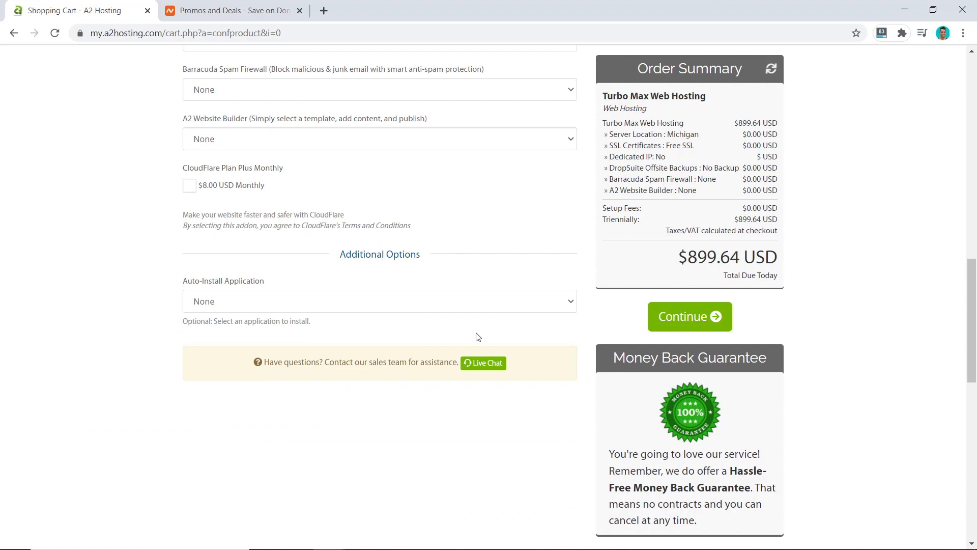
{"action": "left_click", "coordinate": [689, 315]}
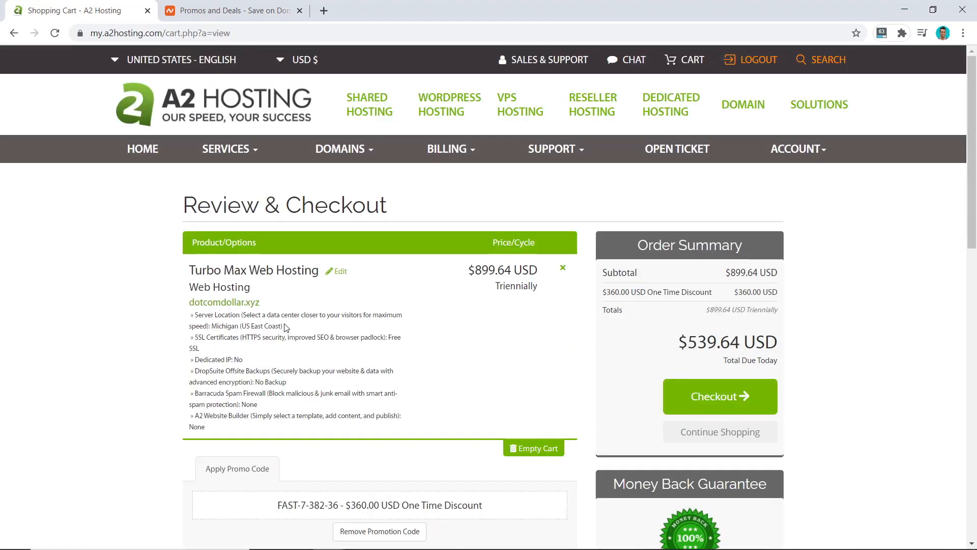
{"action": "mouse_move", "coordinate": [393, 383]}
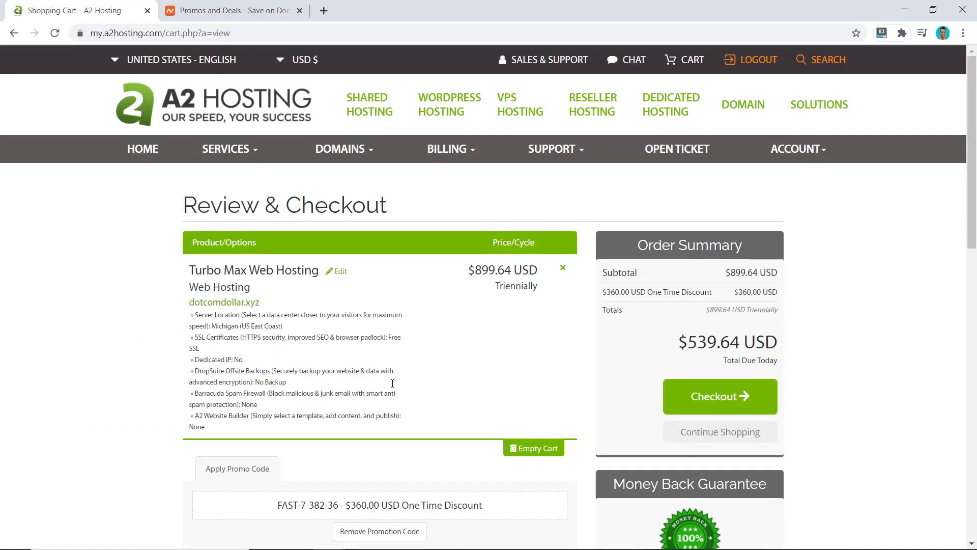
Check out with Credit/Debit Card, agree to the Terms of Service and complete the order
{"action": "left_click", "coordinate": [720, 396]}
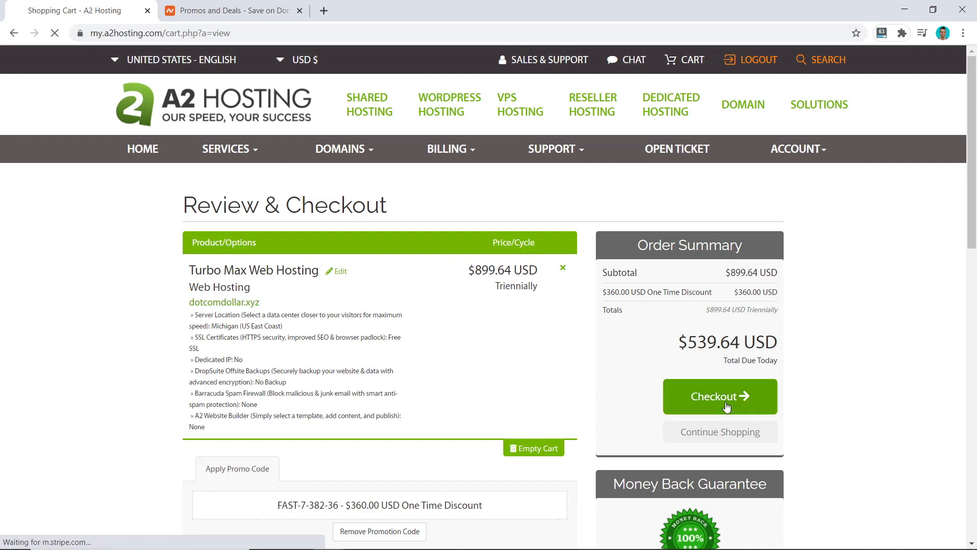
{"action": "left_click", "coordinate": [719, 396]}
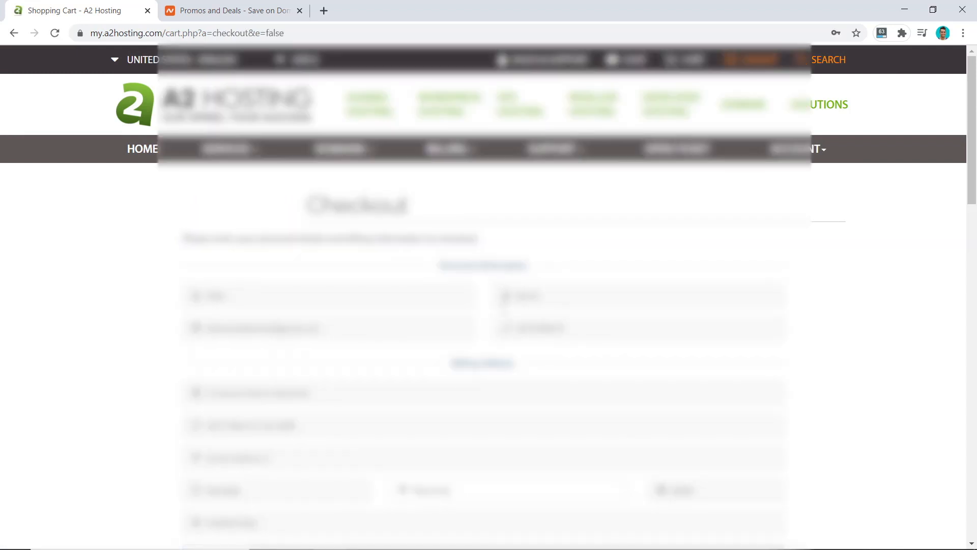
{"action": "scroll", "scroll_direction": "down", "scroll_amount": 3}
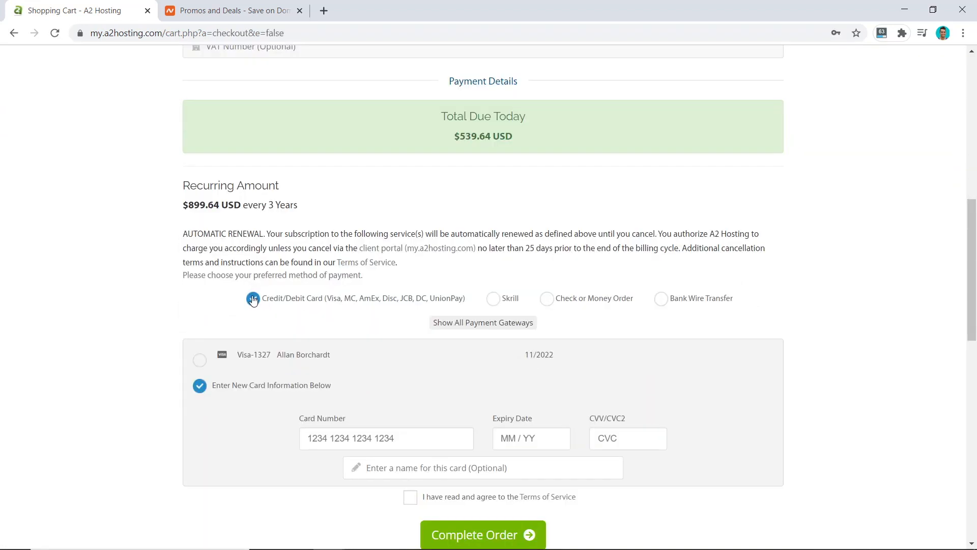
{"action": "scroll", "scroll_direction": "down", "scroll_amount": 3}
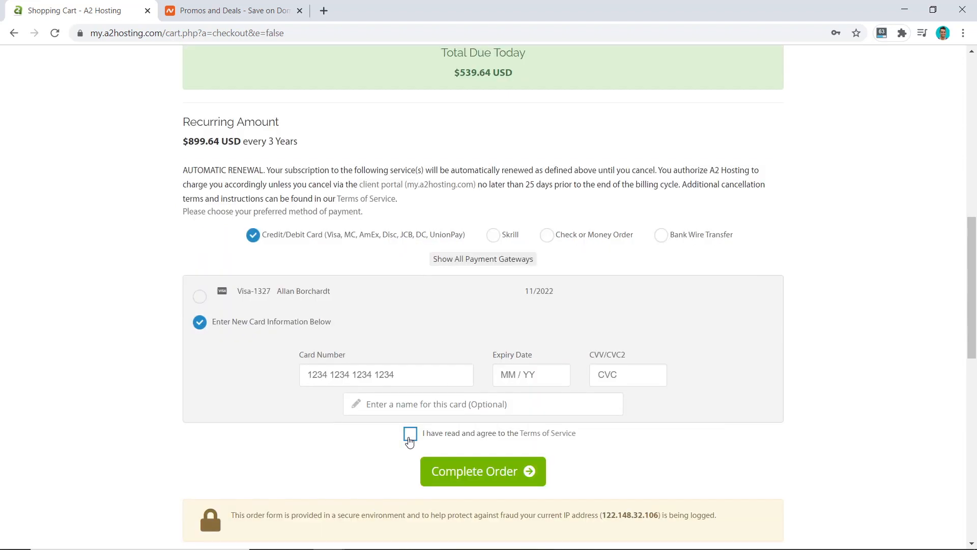
{"action": "left_click", "coordinate": [410, 434]}
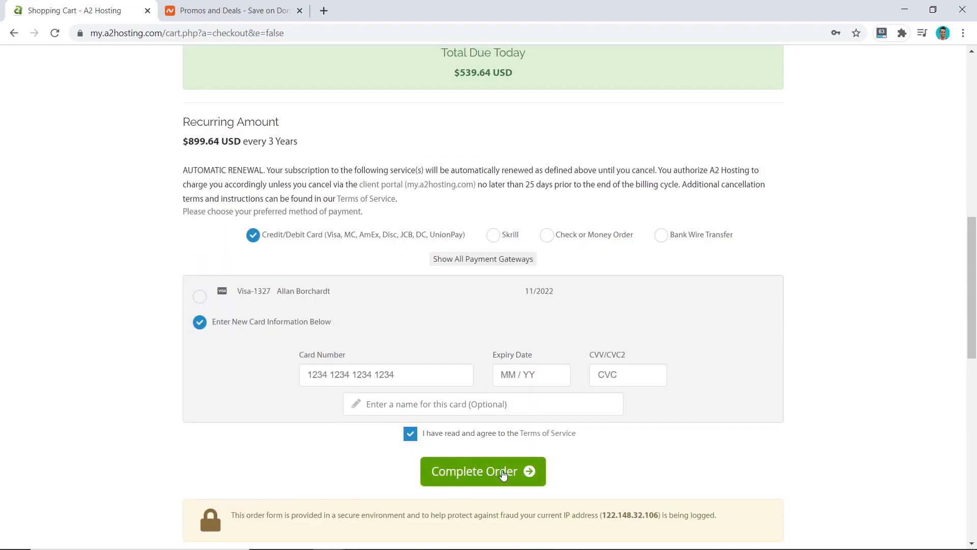
{"action": "left_click", "coordinate": [483, 471]}
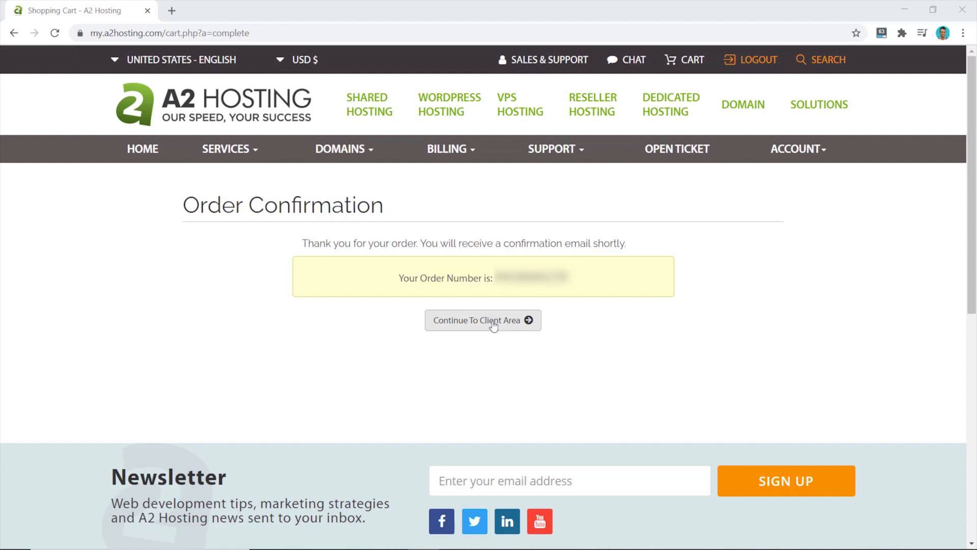
Continue from the order confirmation to the Client Area and its Account Details for dotcomdollar.xyz
{"action": "left_click", "coordinate": [483, 320]}
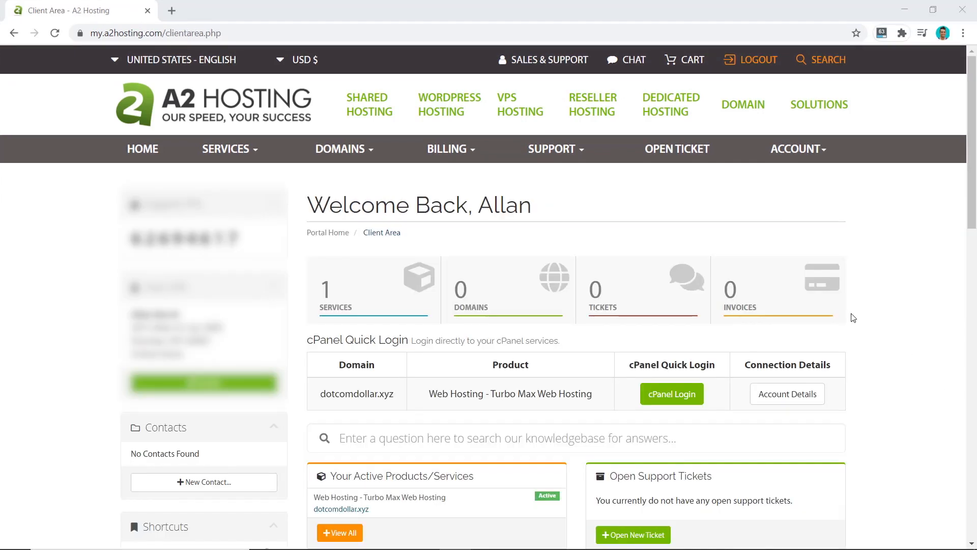
{"action": "mouse_move", "coordinate": [880, 316]}
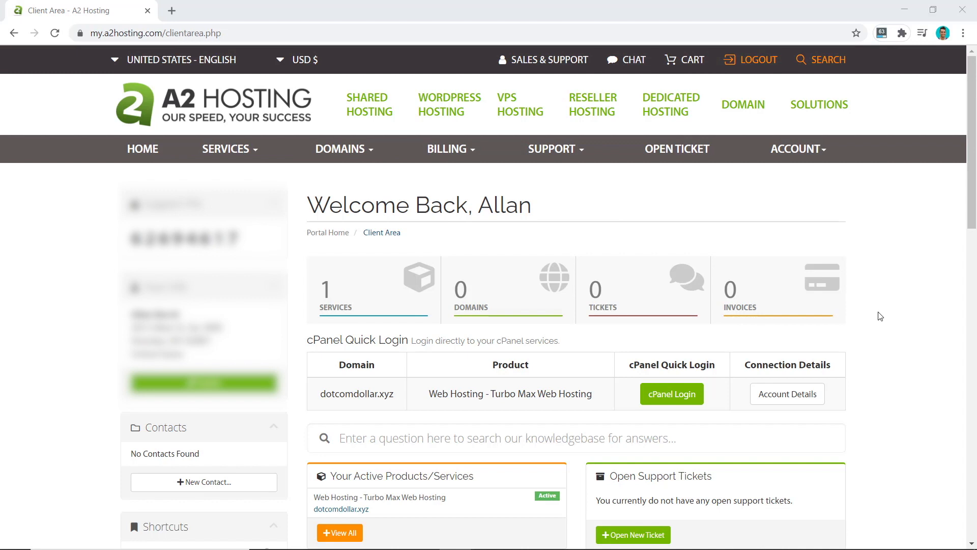
{"action": "mouse_move", "coordinate": [835, 199]}
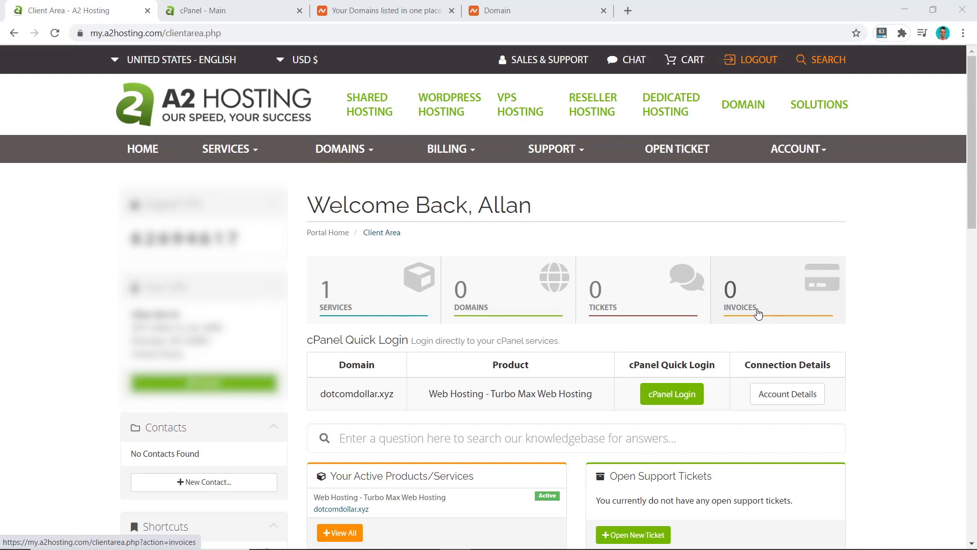
{"action": "mouse_move", "coordinate": [796, 326]}
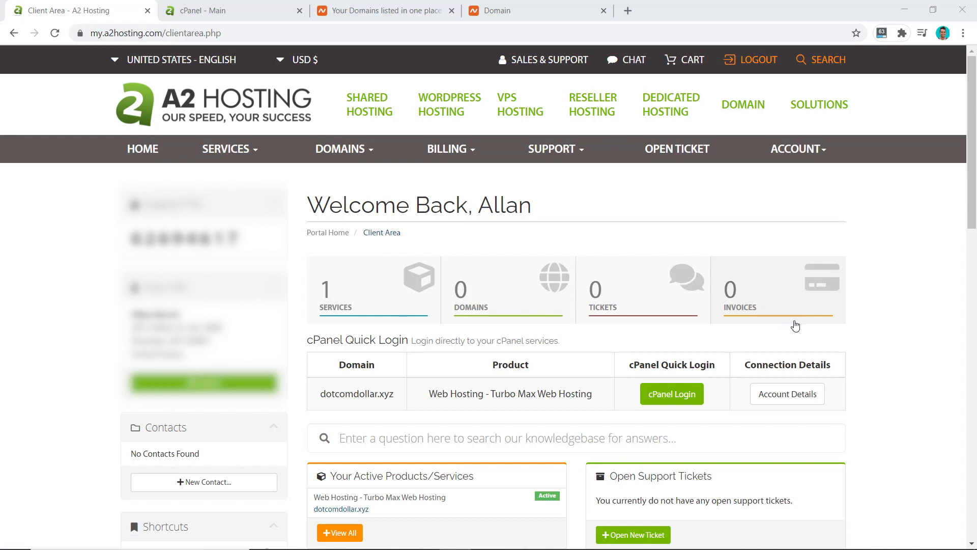
{"action": "mouse_move", "coordinate": [800, 330]}
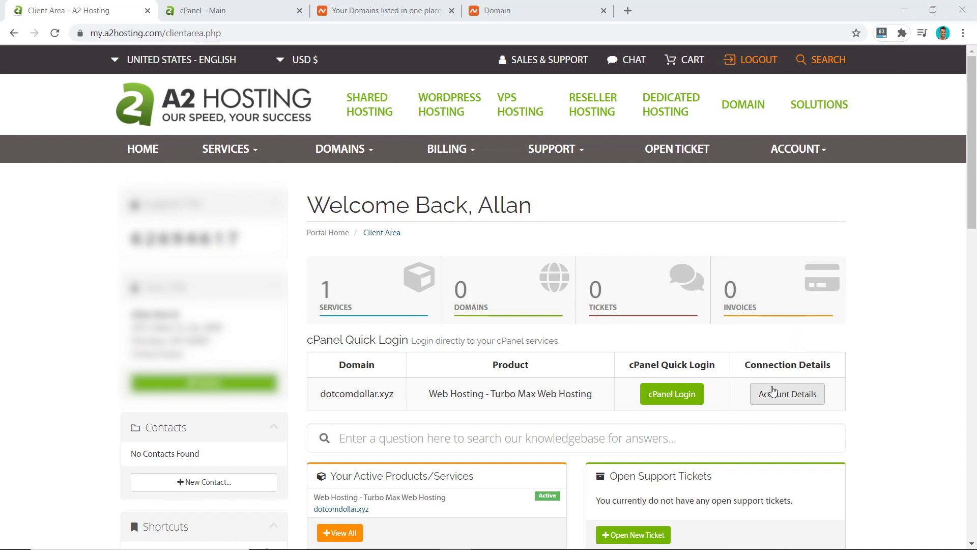
{"action": "left_click", "coordinate": [787, 393]}
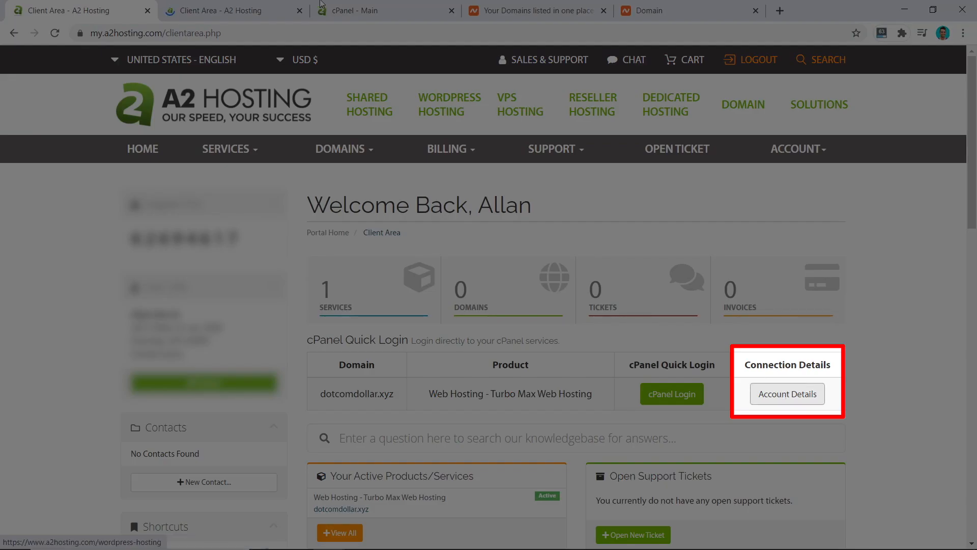
View the account details and select the ns1.a2hosting.com nameserver address to copy
{"action": "left_click", "coordinate": [787, 392]}
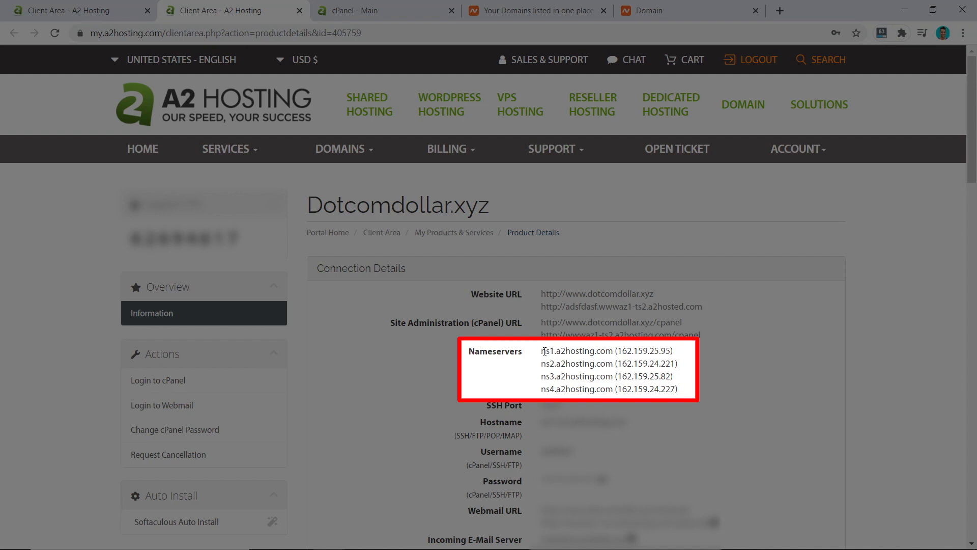
{"action": "double_click", "coordinate": [575, 351]}
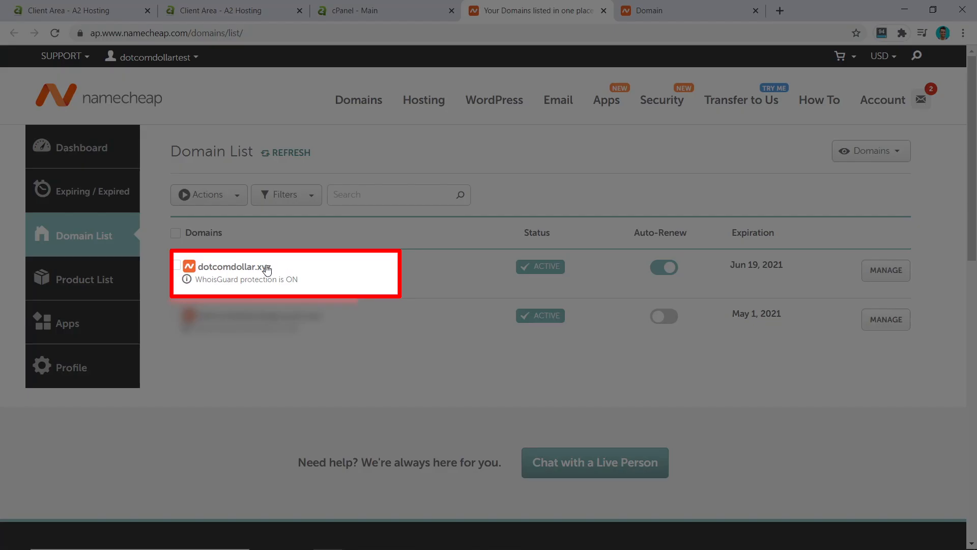
Set dotcomdollar.xyz to Custom DNS with ns1–ns4.a2hosting.com, save, and return to A2 Hosting
{"action": "left_click", "coordinate": [232, 266]}
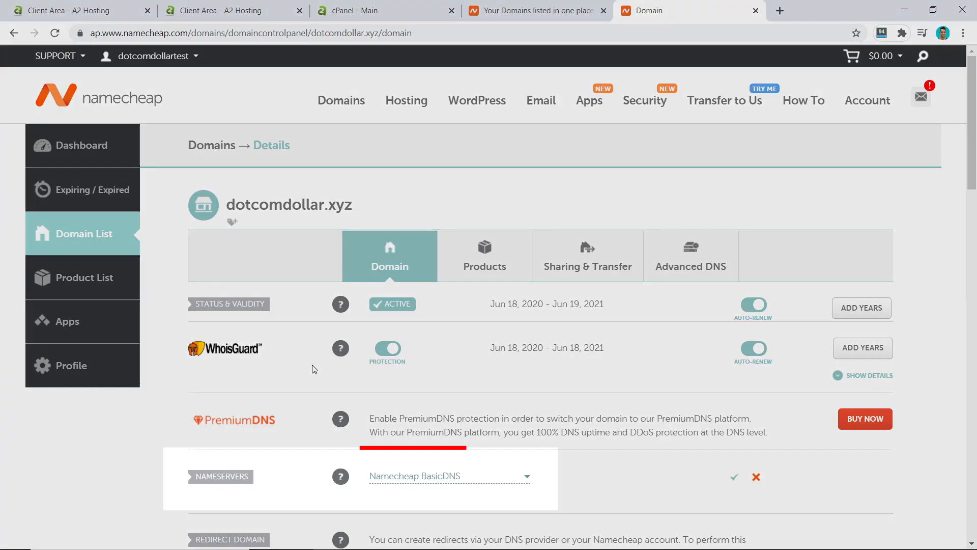
{"action": "left_click", "coordinate": [449, 475]}
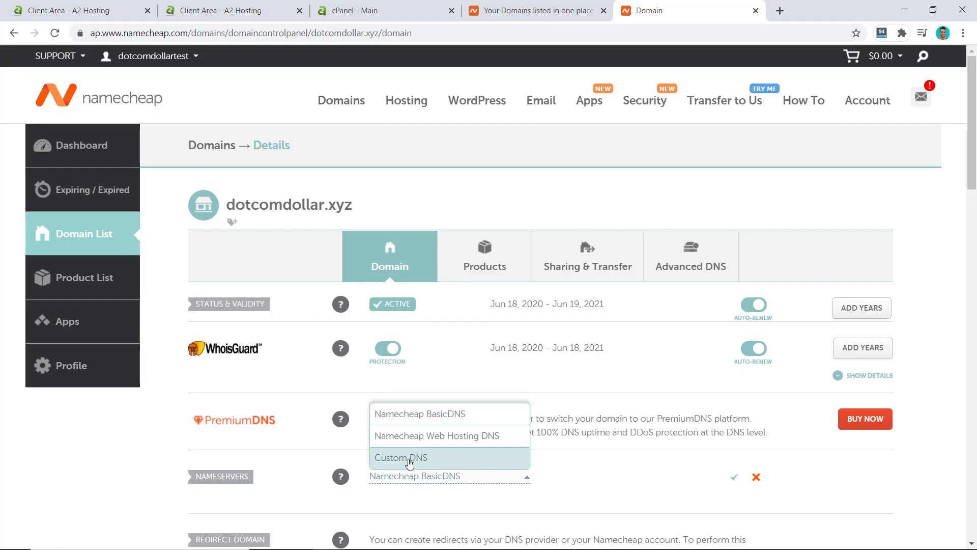
{"action": "left_click", "coordinate": [401, 457]}
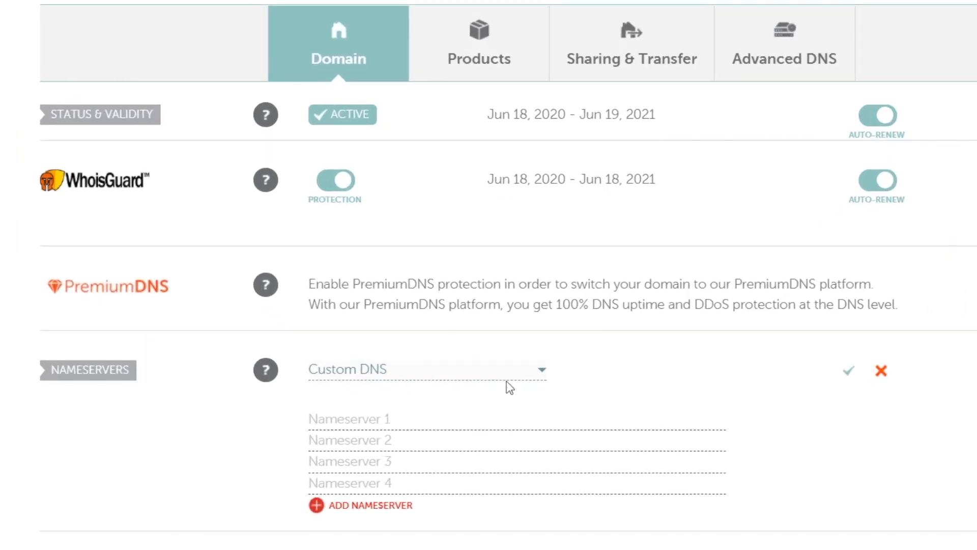
{"action": "type", "text": "ns1.a2hosting.com"}
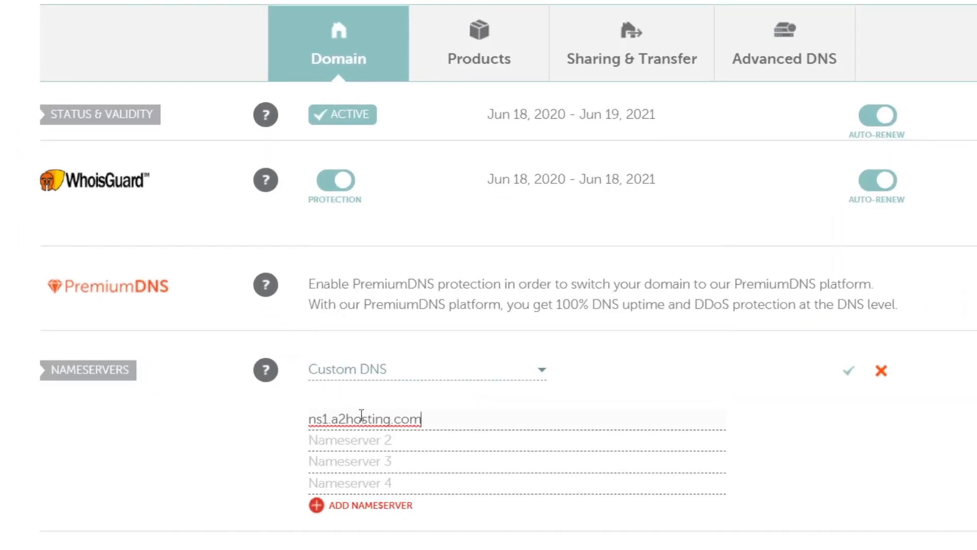
{"action": "type", "text": "ns4.a2hosting.com"}
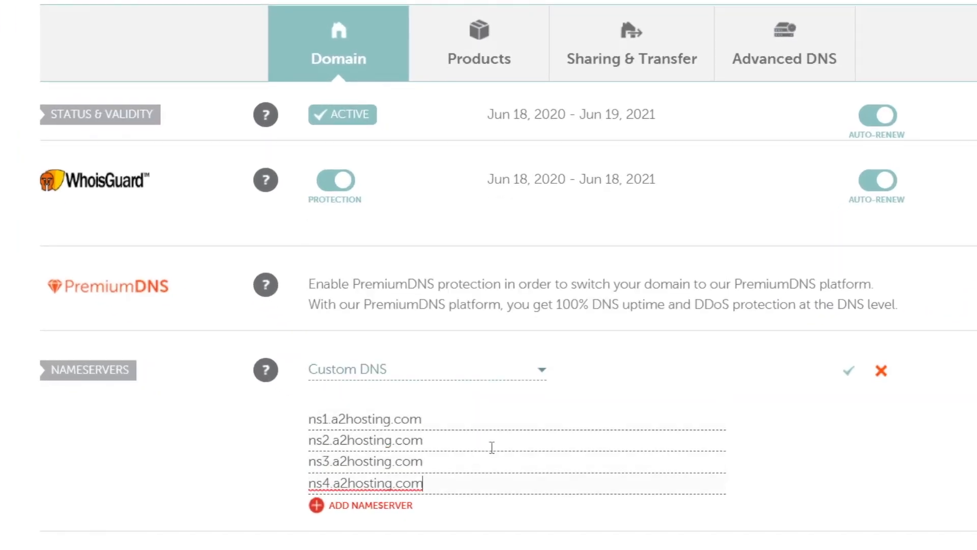
{"action": "left_click", "coordinate": [848, 371]}
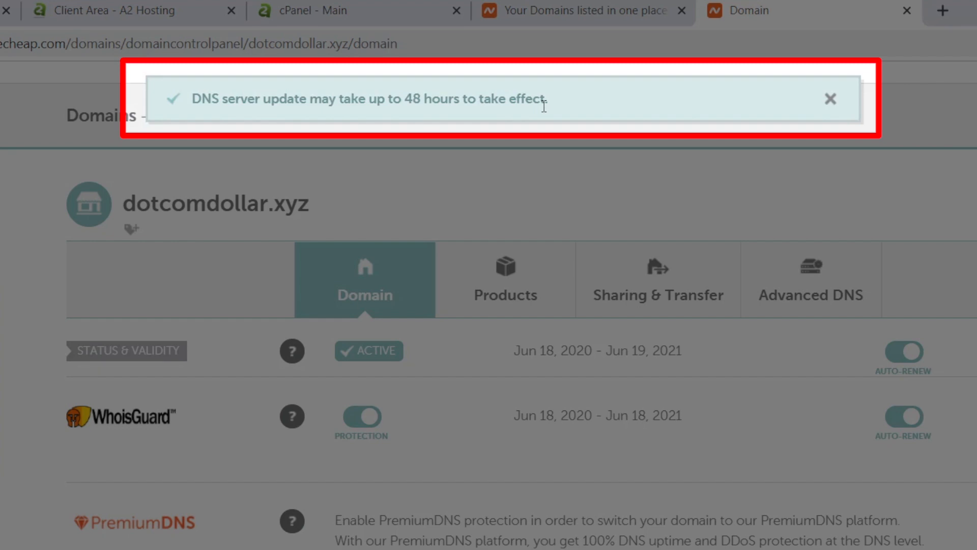
{"action": "left_click", "coordinate": [94, 10]}
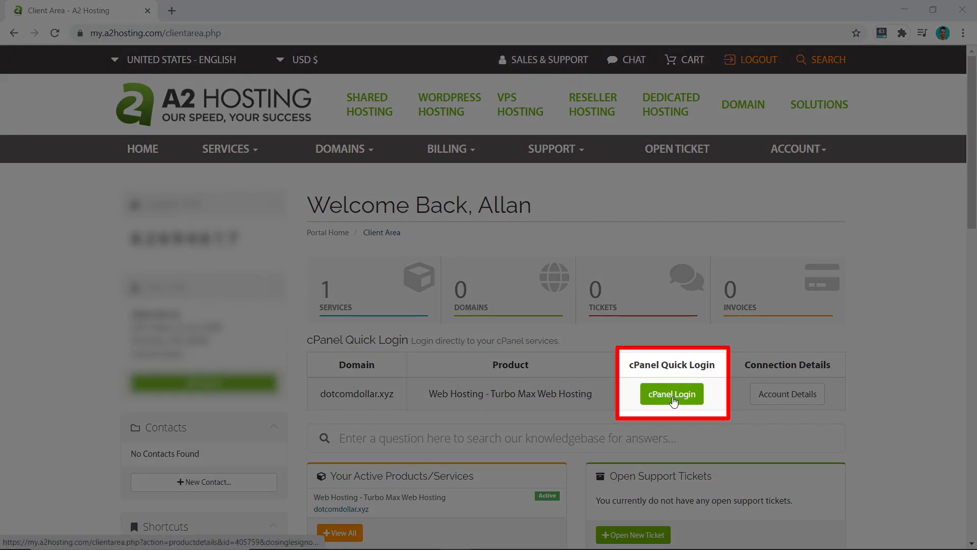
Log in to cPanel for dotcomdollar.xyz and browse its home sections down to the email tools
{"action": "left_click", "coordinate": [671, 392]}
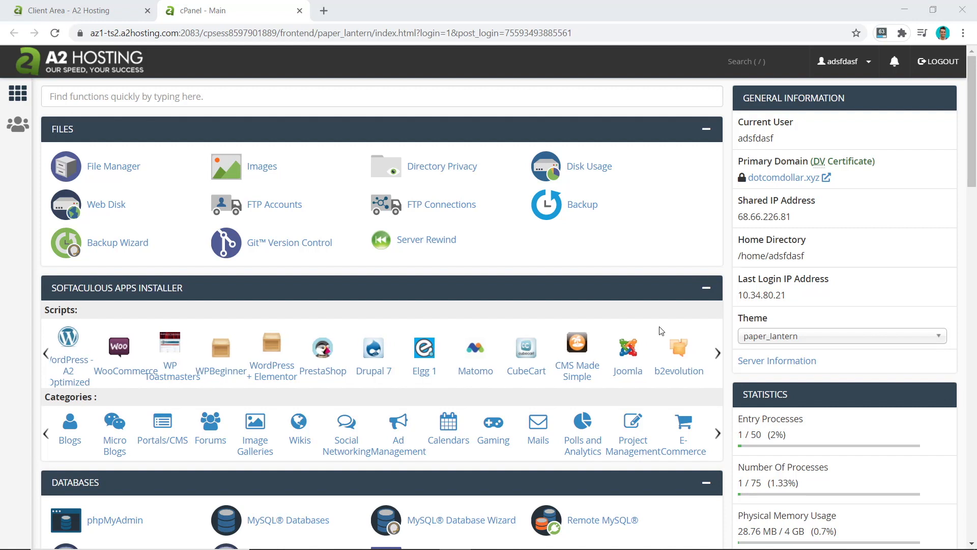
{"action": "scroll", "scroll_direction": "down", "scroll_amount": 3}
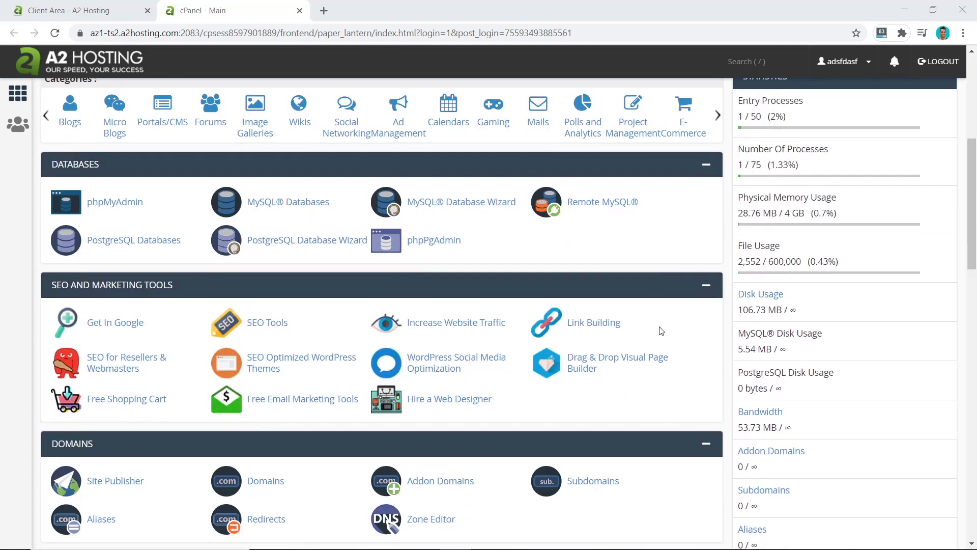
{"action": "scroll", "scroll_direction": "down", "scroll_amount": 3}
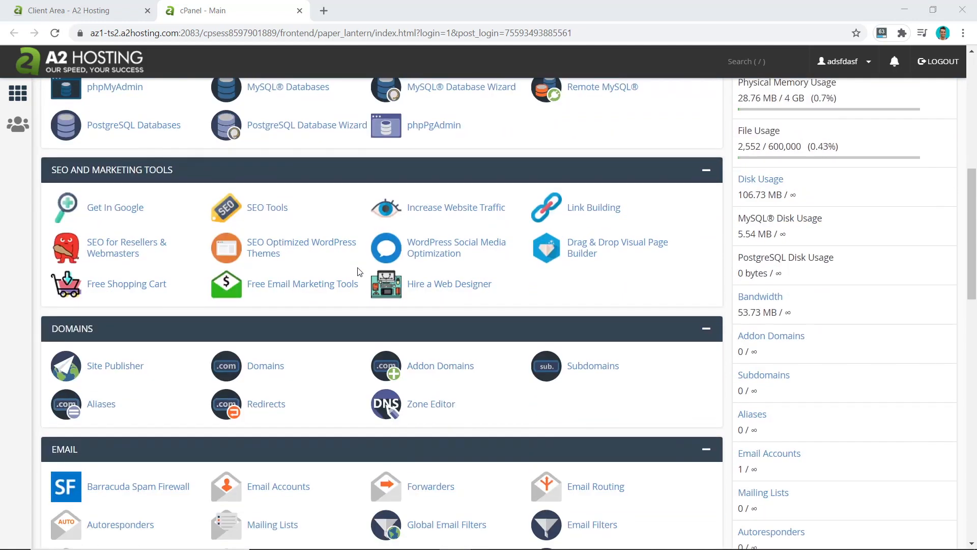
{"action": "scroll", "scroll_direction": "down", "scroll_amount": 3}
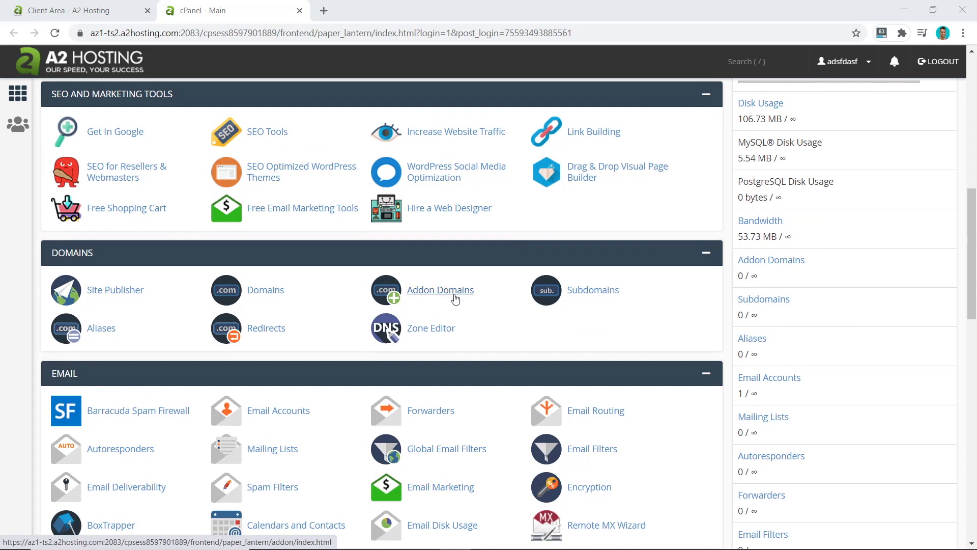
{"action": "scroll", "scroll_direction": "down", "scroll_amount": 3}
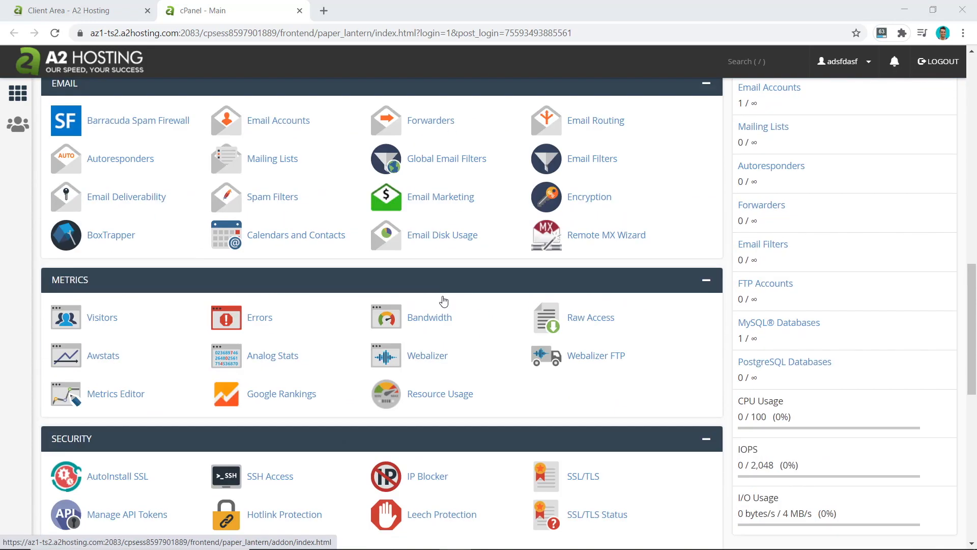
{"action": "scroll", "scroll_direction": "down", "scroll_amount": 3}
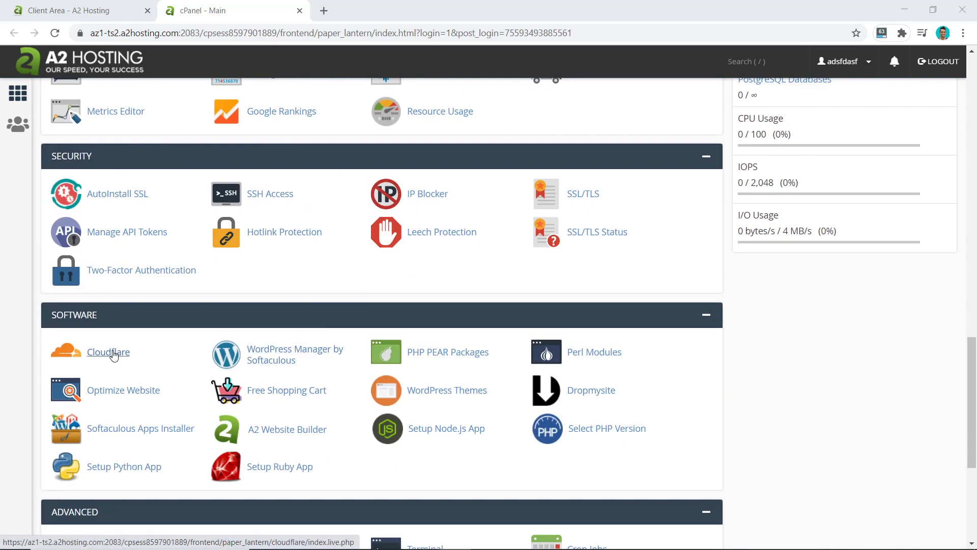
{"action": "scroll", "scroll_direction": "down", "scroll_amount": 3}
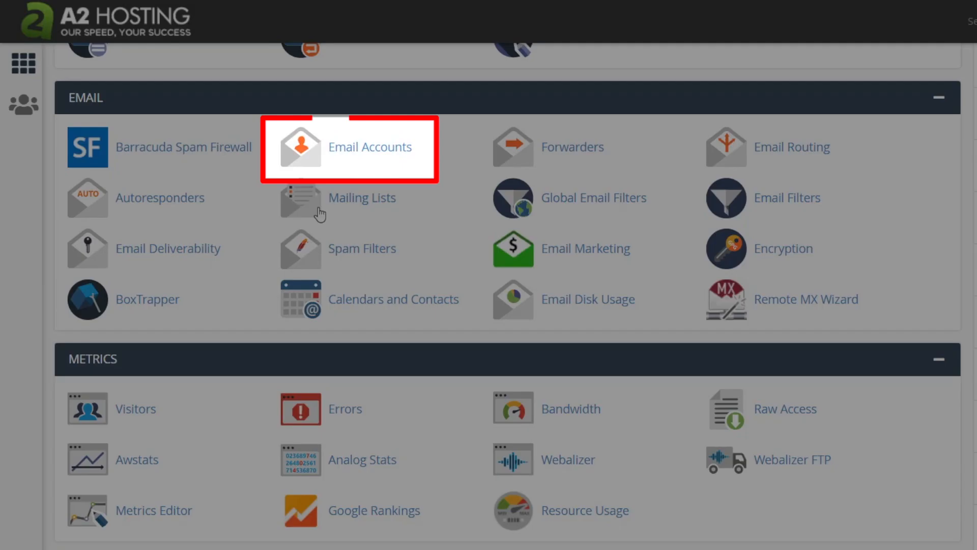
{"action": "left_click", "coordinate": [350, 146]}
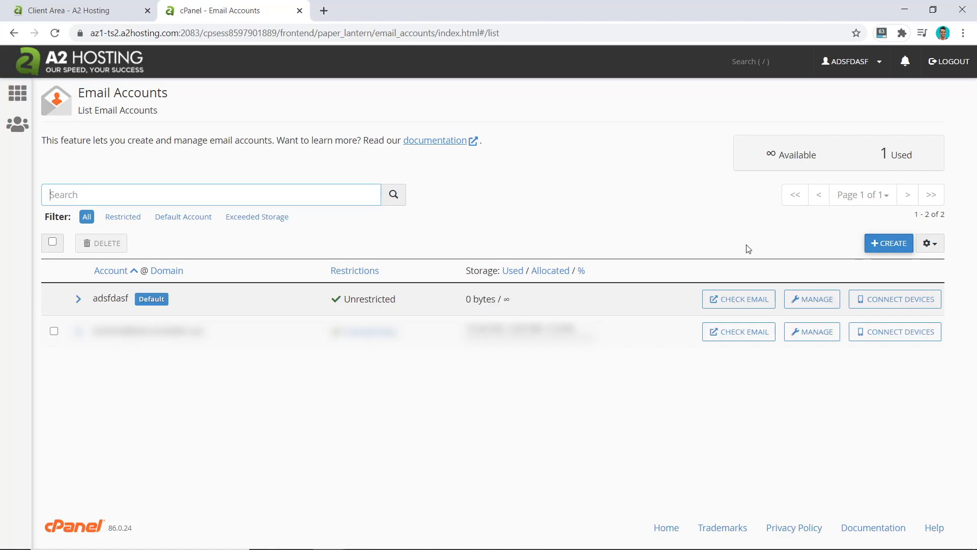
{"action": "left_click", "coordinate": [887, 244]}
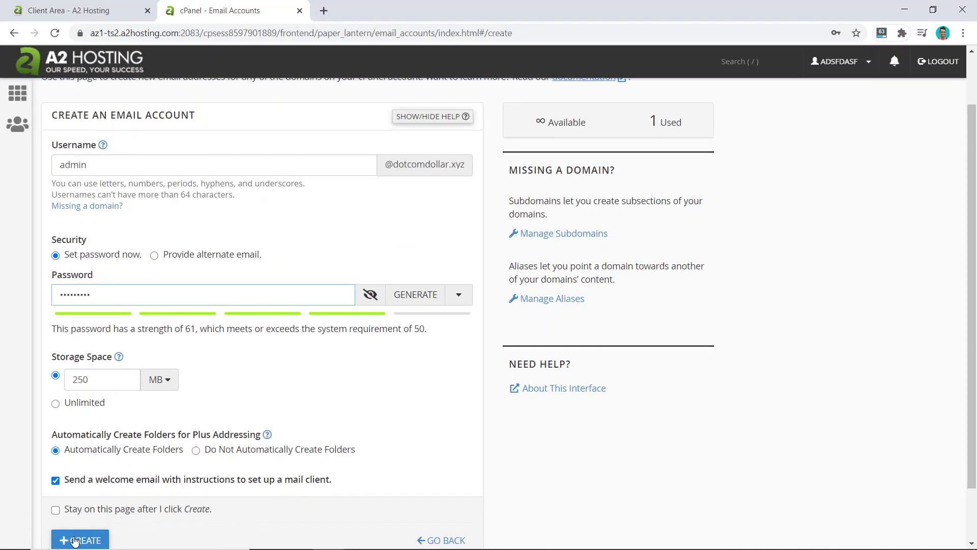
{"action": "left_click", "coordinate": [80, 540]}
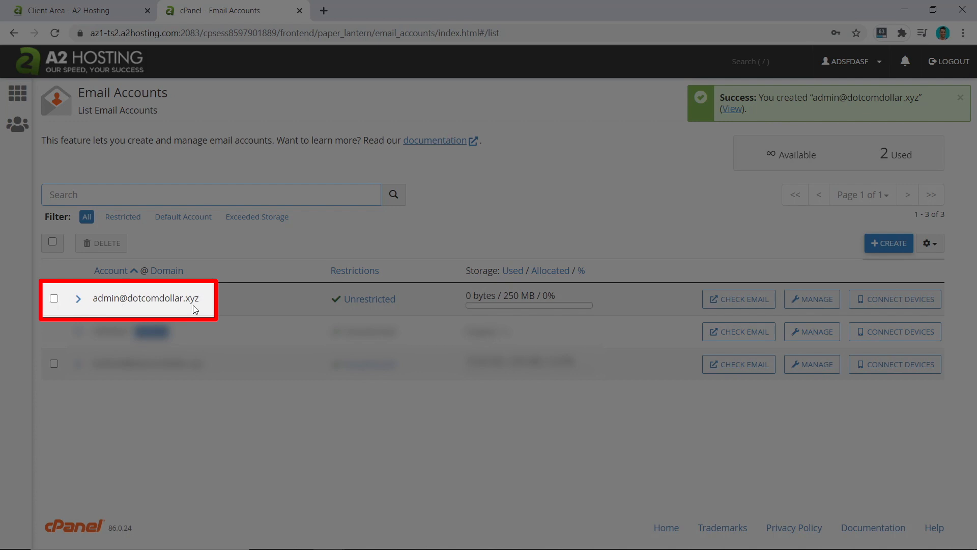
{"action": "mouse_move", "coordinate": [201, 310]}
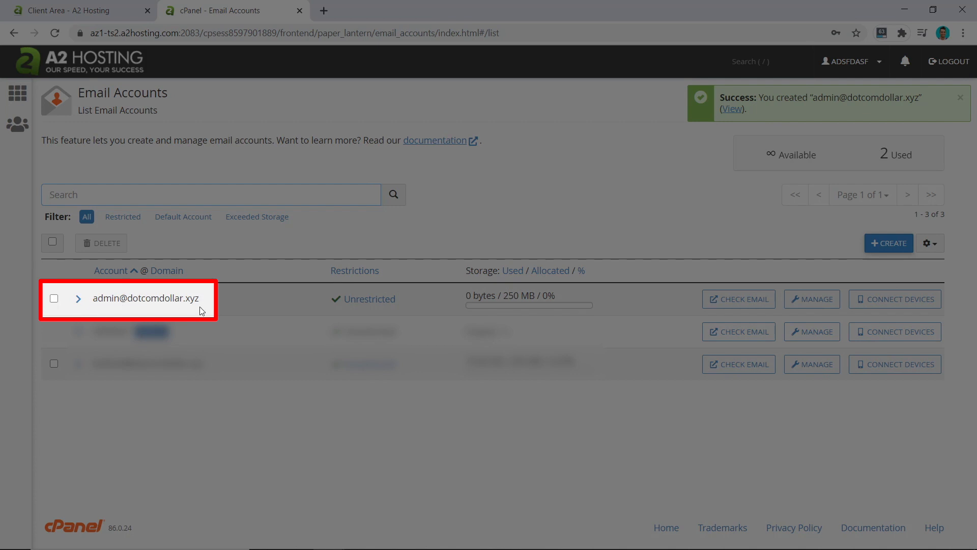
{"action": "mouse_move", "coordinate": [18, 92]}
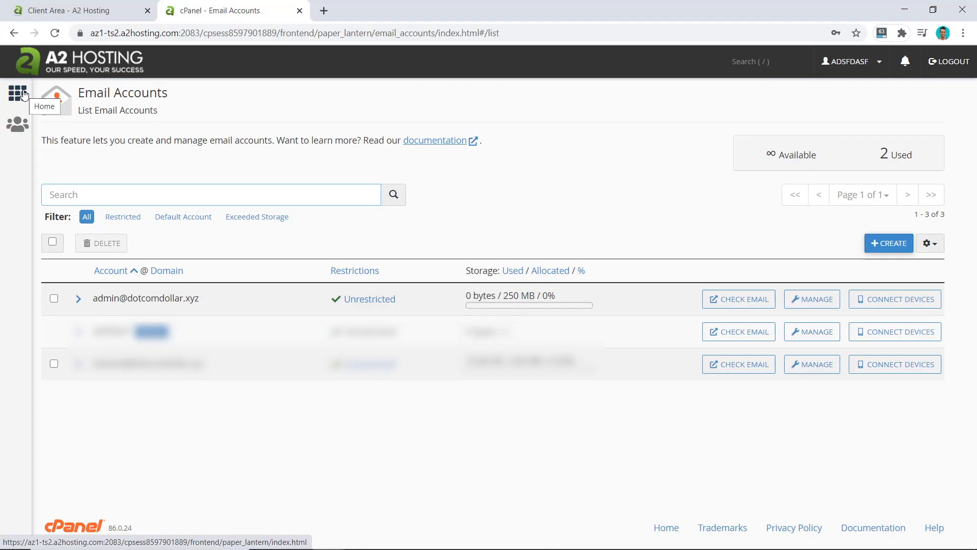
From the cPanel home, bring up the Softaculous WordPress - A2 Optimized installer
{"action": "left_click", "coordinate": [18, 92]}
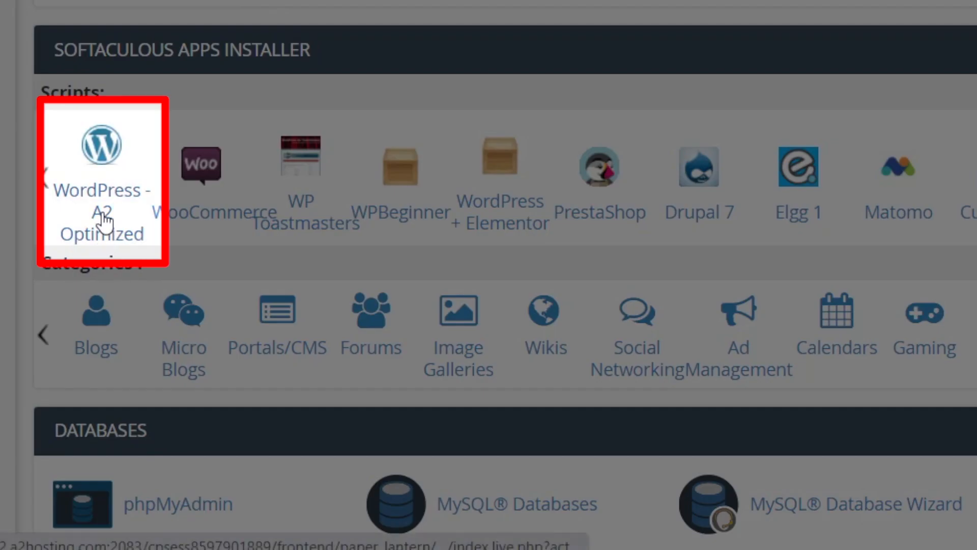
{"action": "left_click", "coordinate": [102, 143]}
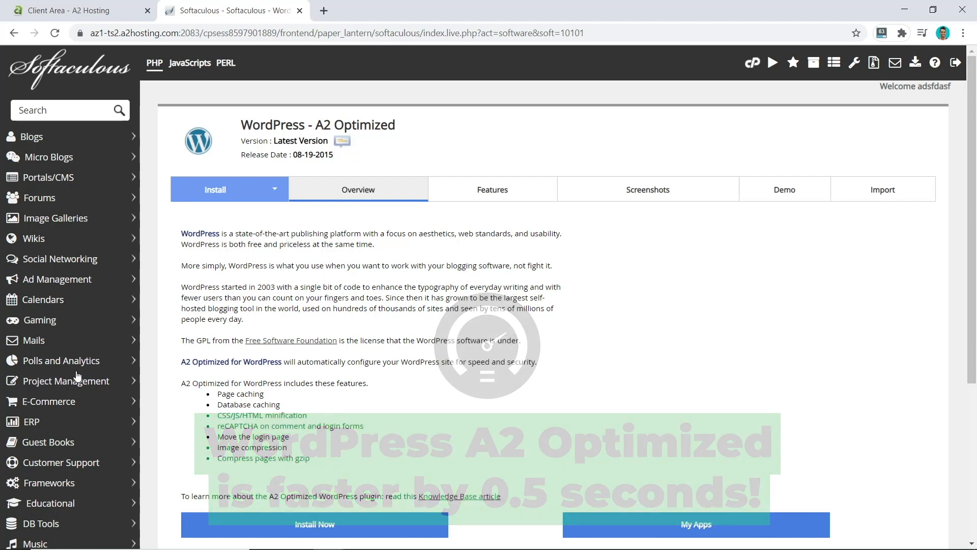
{"action": "left_click", "coordinate": [214, 189]}
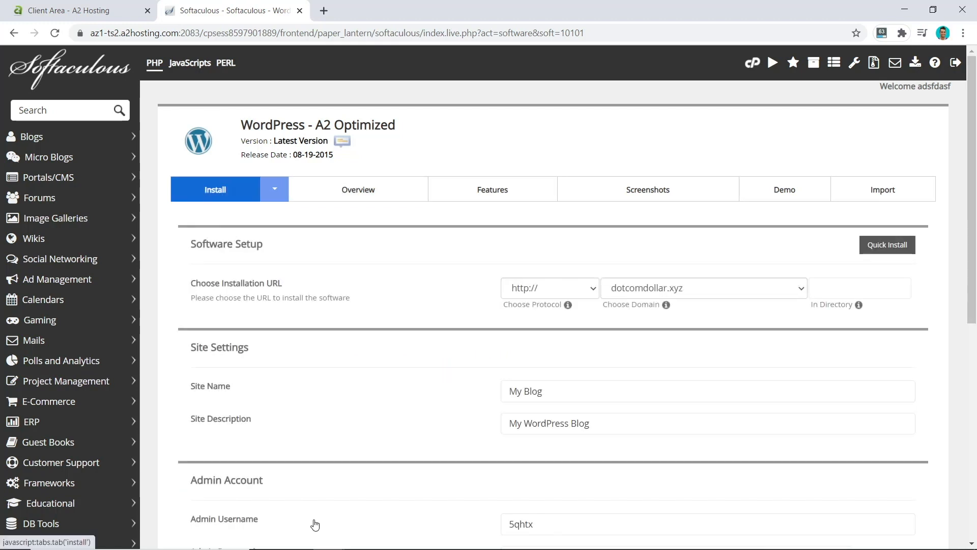
{"action": "left_click", "coordinate": [548, 287]}
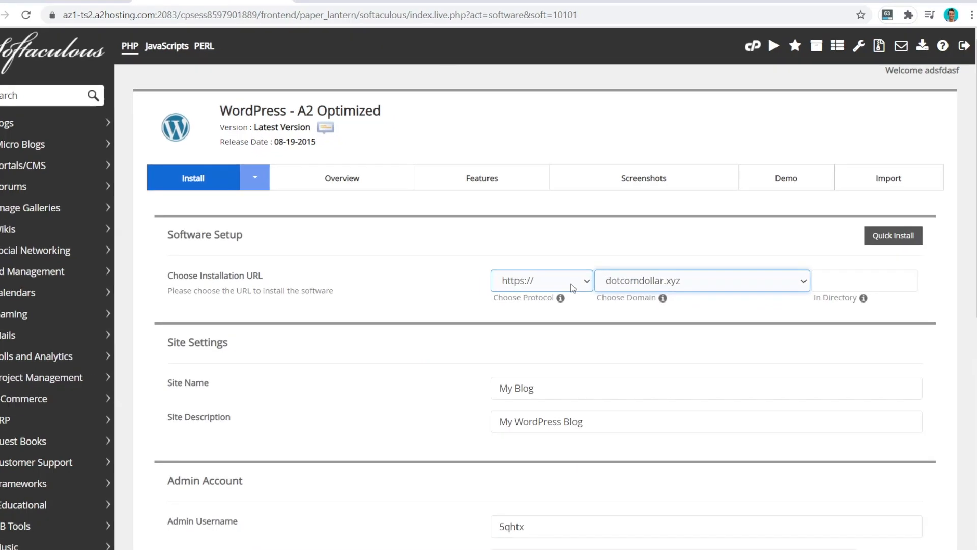
{"action": "left_click", "coordinate": [540, 280]}
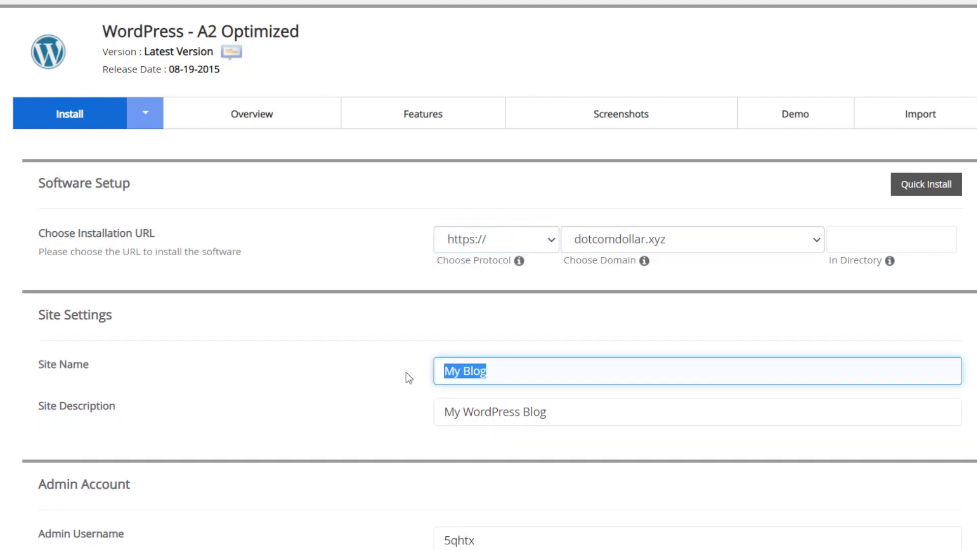
{"action": "type", "text": "Dotcom Dollar"}
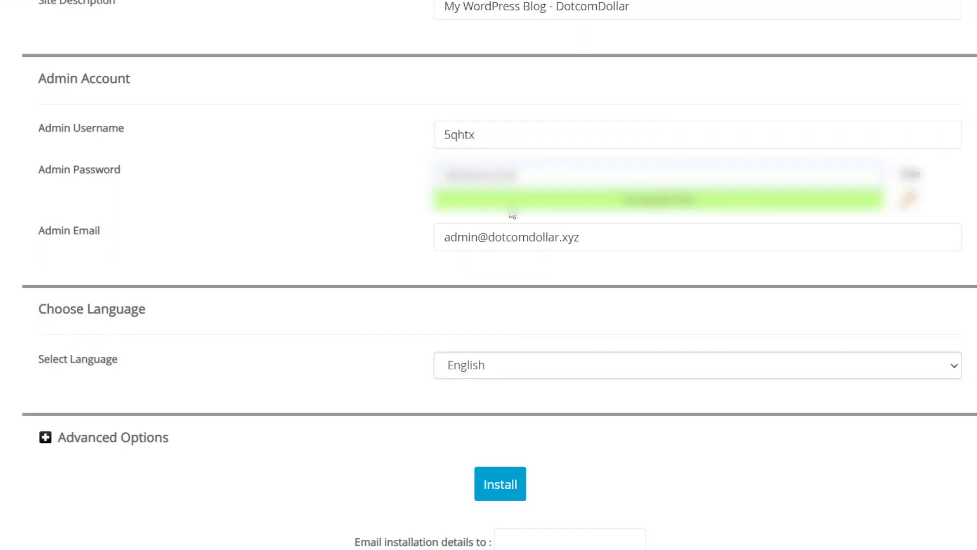
{"action": "mouse_move", "coordinate": [466, 159]}
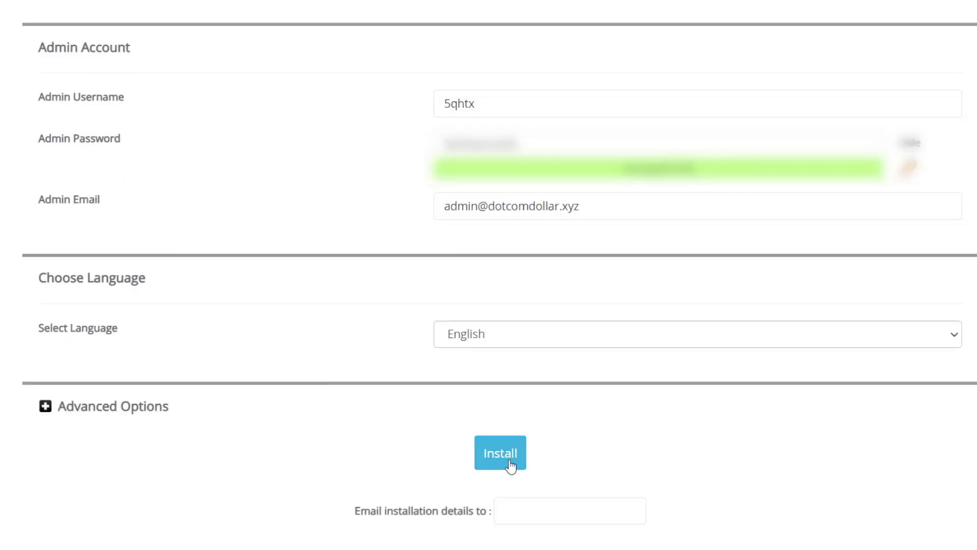
{"action": "left_click", "coordinate": [500, 452]}
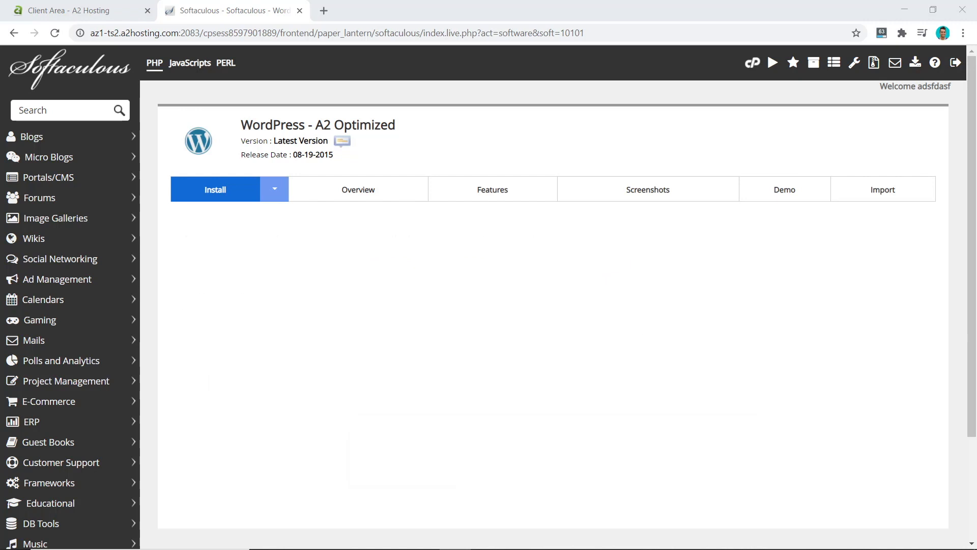
From the installation success page, reach the new site's admin area via the Administrative URL
{"action": "left_click", "coordinate": [214, 190]}
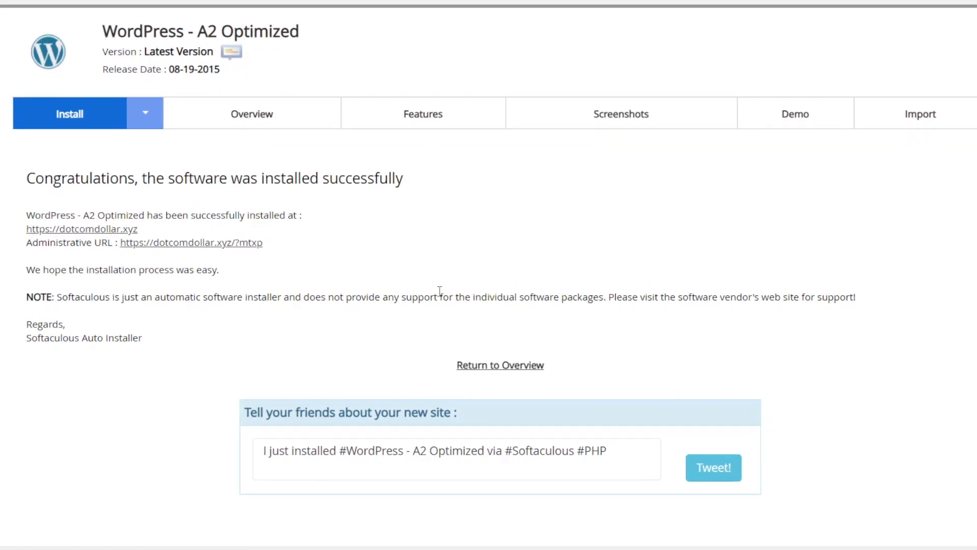
{"action": "left_click", "coordinate": [82, 229]}
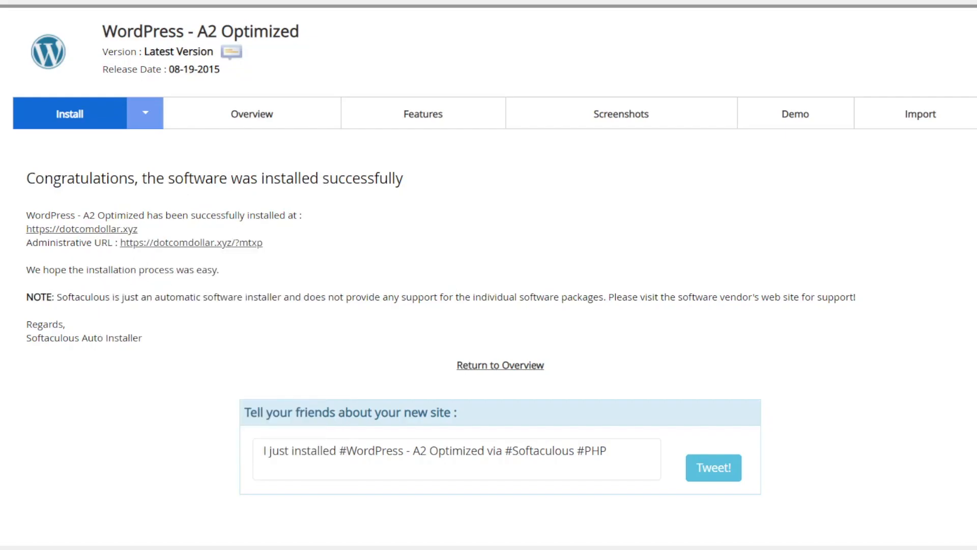
{"action": "left_click", "coordinate": [81, 229]}
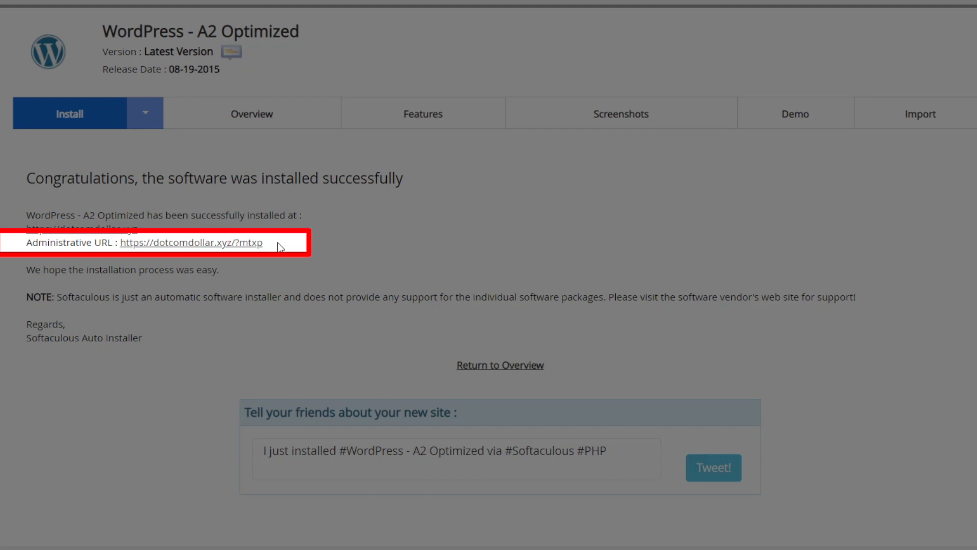
{"action": "mouse_move", "coordinate": [231, 248]}
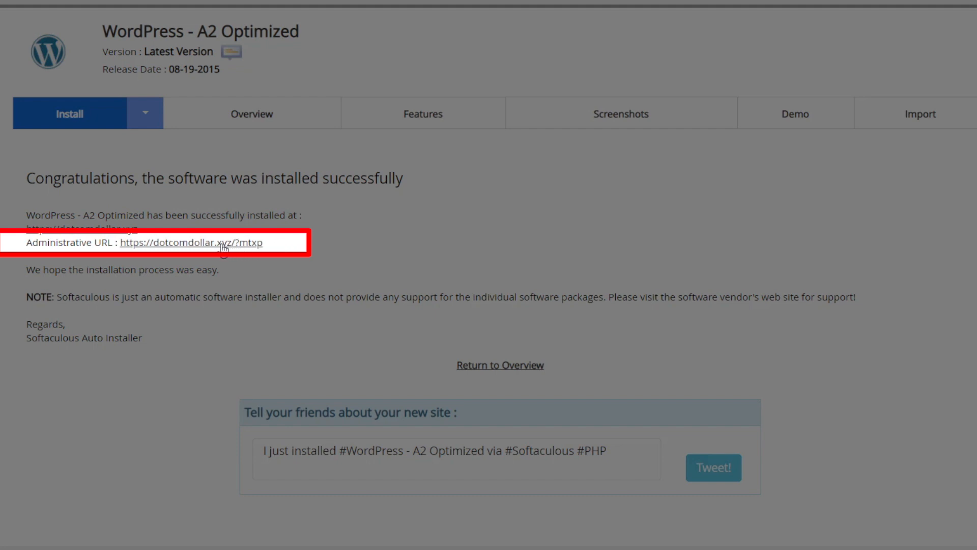
{"action": "left_click", "coordinate": [191, 242]}
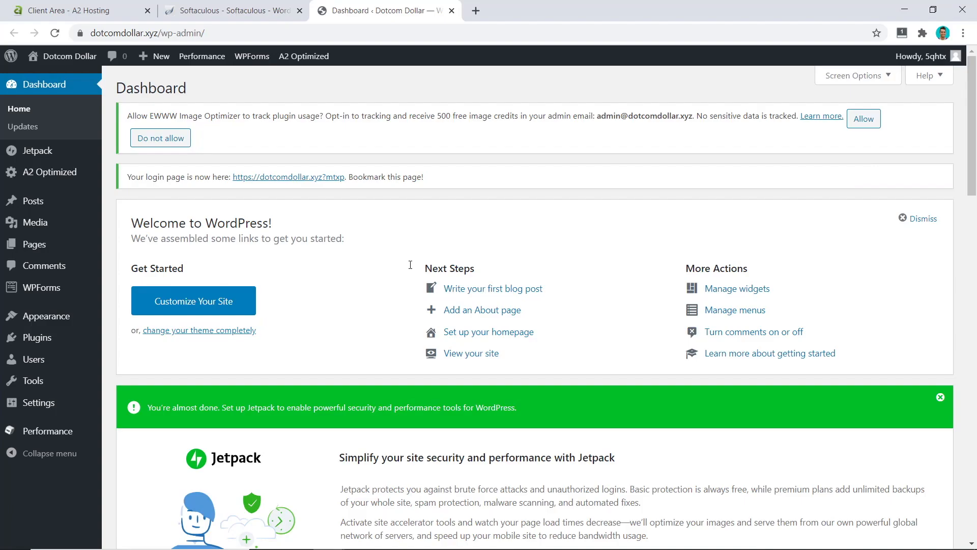
{"action": "mouse_move", "coordinate": [332, 184]}
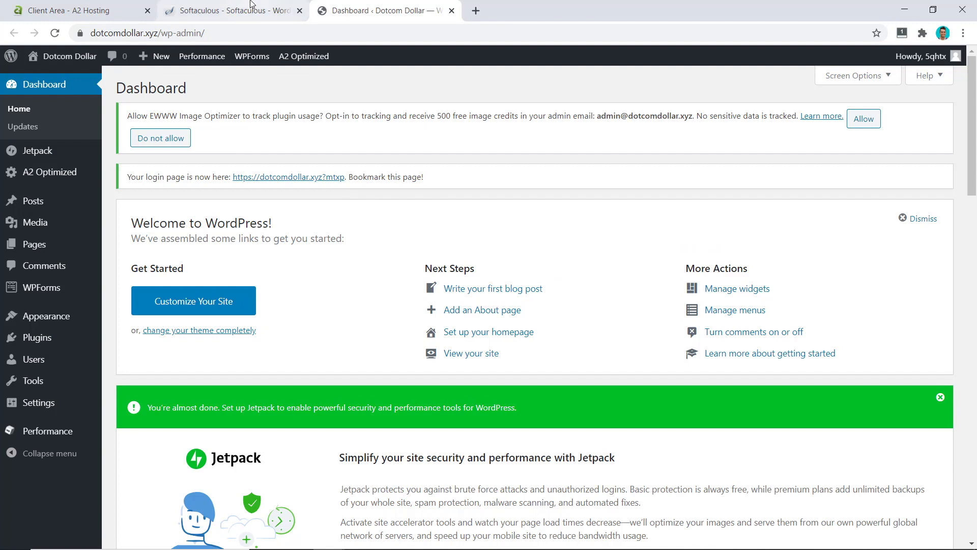
From the Softaculous Installations list, log into the dotcomdollar.xyz WordPress admin in a new tab
{"action": "left_click", "coordinate": [231, 10]}
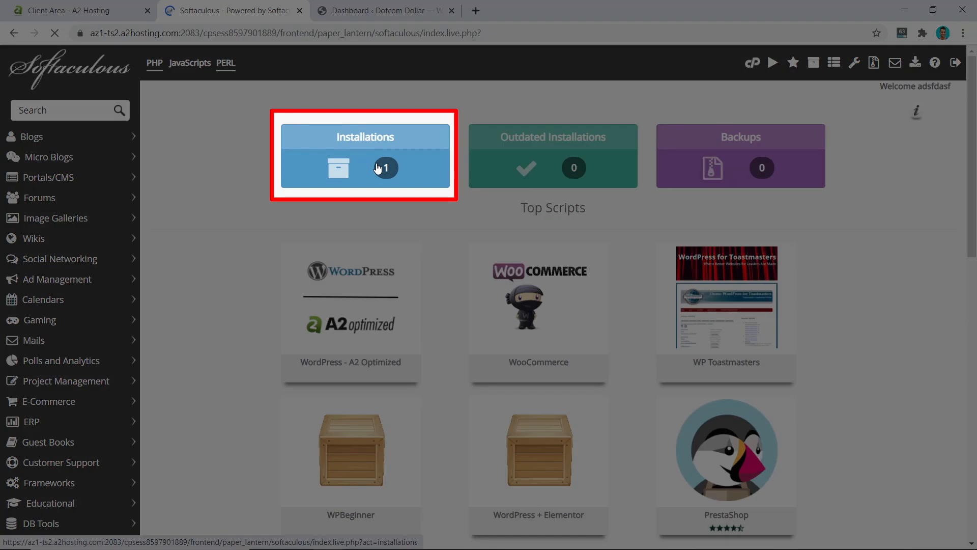
{"action": "left_click", "coordinate": [365, 154]}
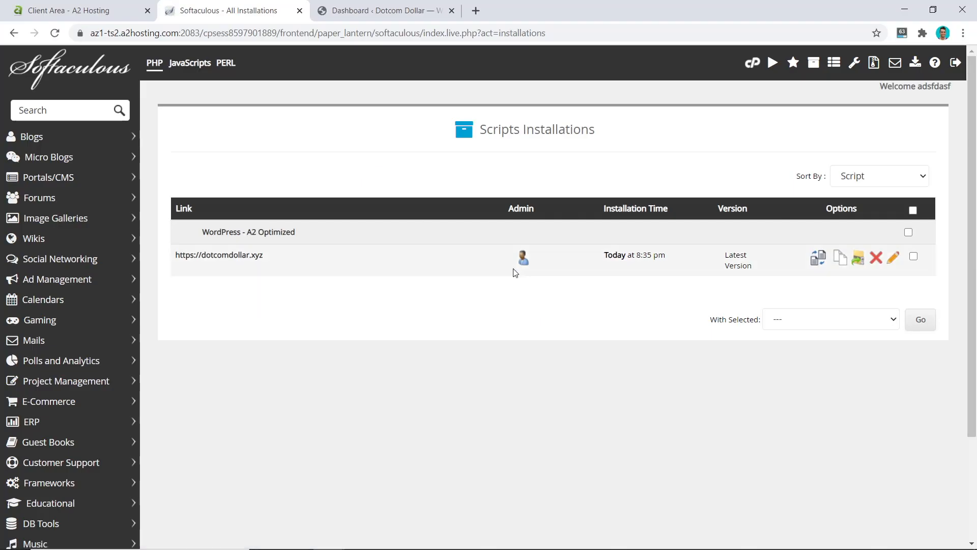
{"action": "left_click", "coordinate": [522, 257]}
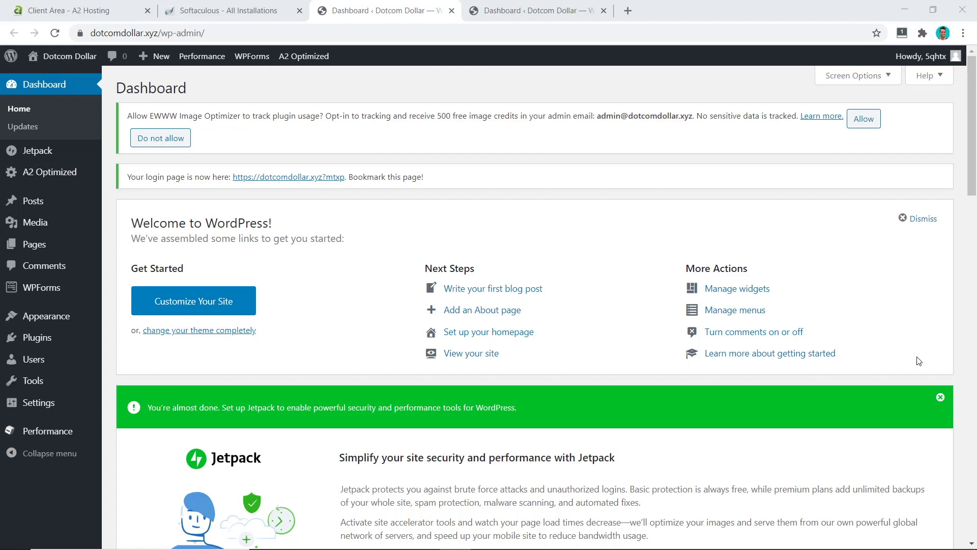
{"action": "mouse_move", "coordinate": [748, 349]}
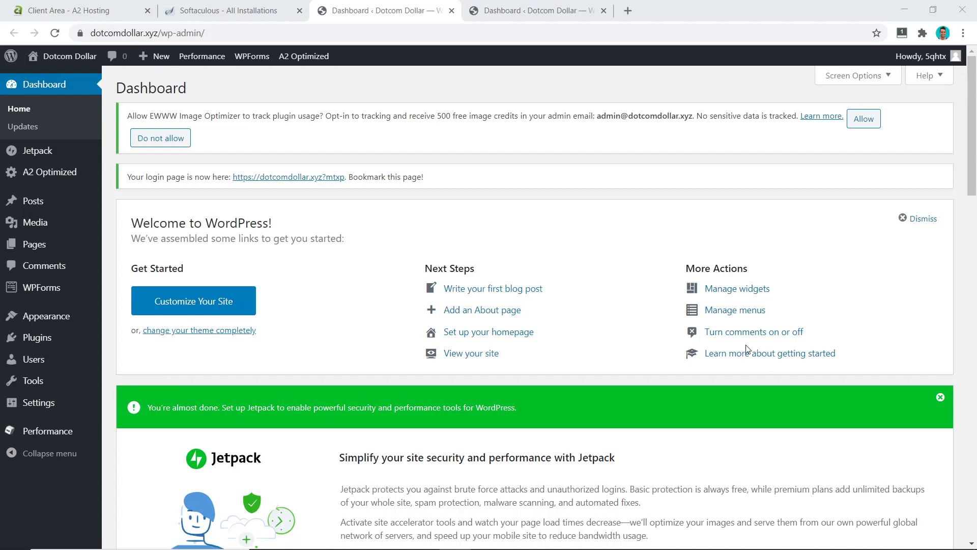
Return to the A2 Hosting client area and view its secure connection details via the padlock
{"action": "left_click", "coordinate": [74, 10]}
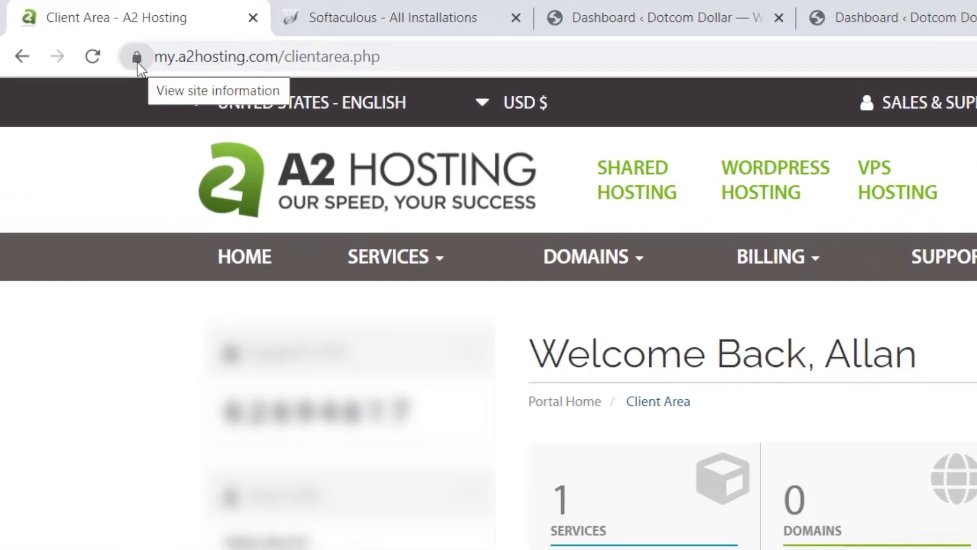
{"action": "left_click", "coordinate": [137, 57]}
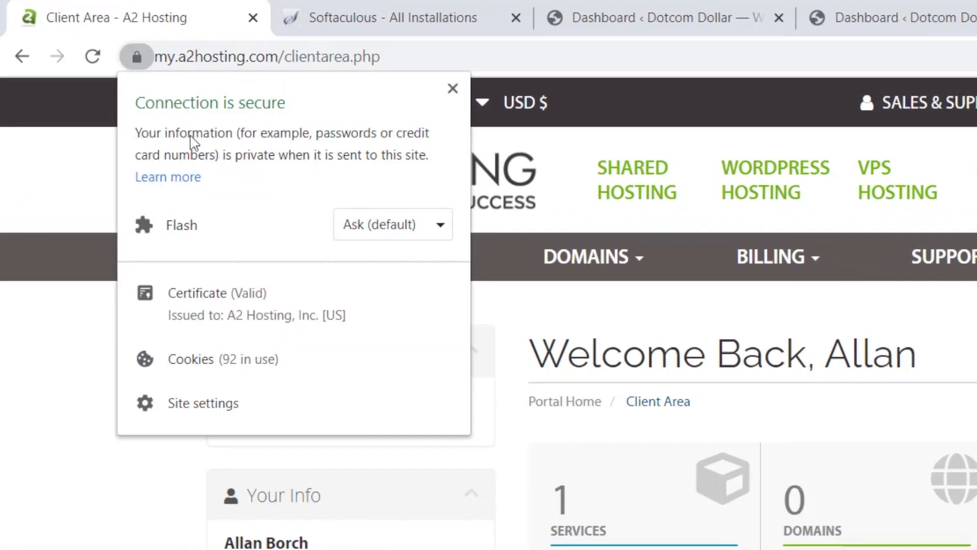
{"action": "mouse_move", "coordinate": [232, 297]}
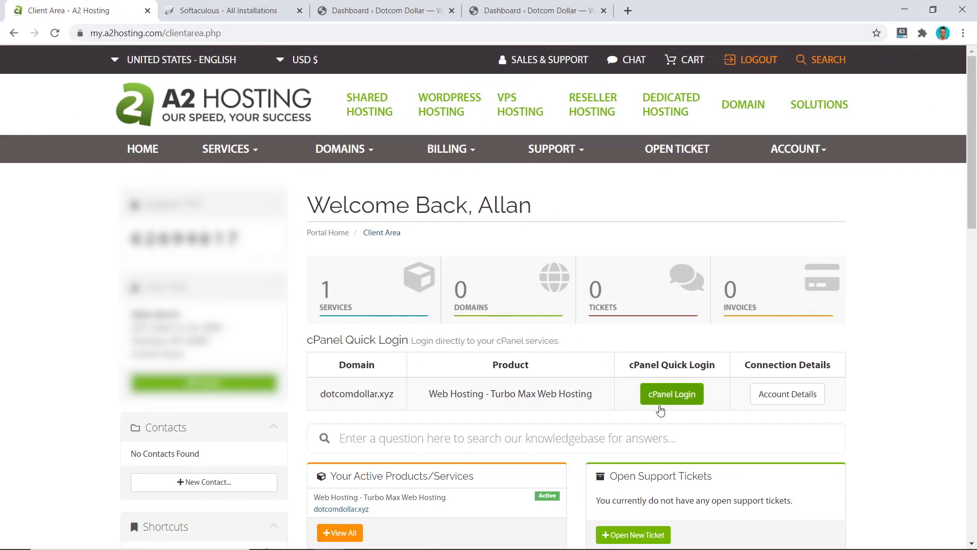
Run AutoSSL from SSL/TLS Status for dotcomdollar.xyz and all subdomains, then return to WordPress
{"action": "left_click", "coordinate": [670, 393]}
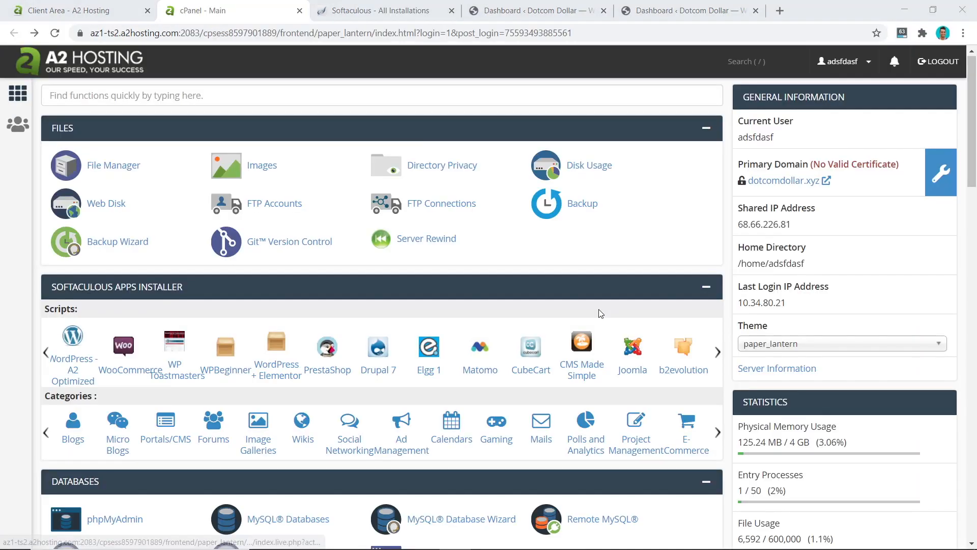
{"action": "scroll", "scroll_direction": "down", "scroll_amount": 3}
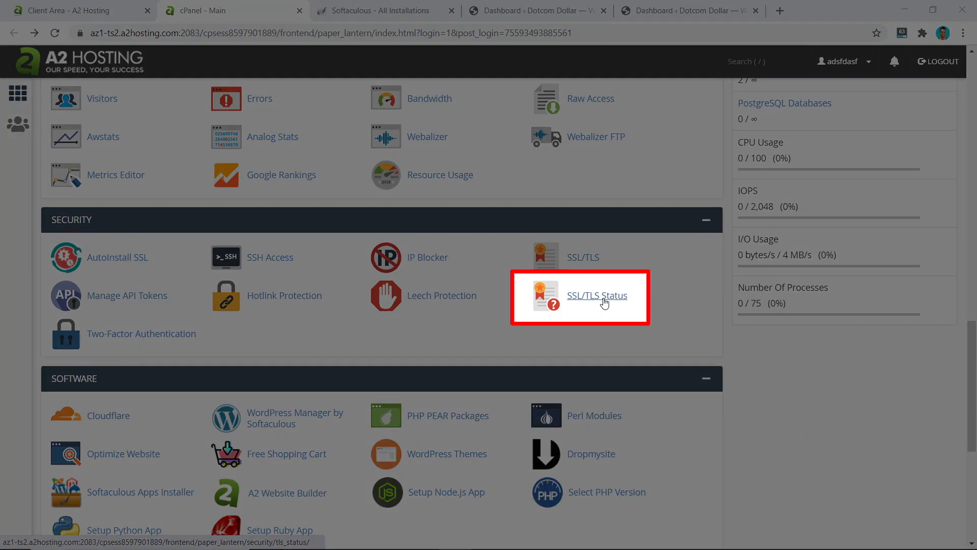
{"action": "left_click", "coordinate": [597, 295]}
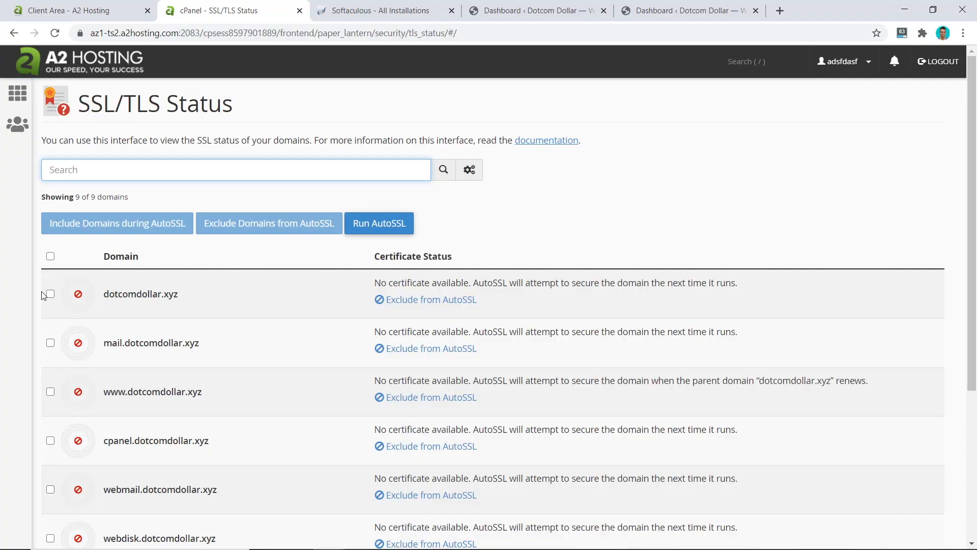
{"action": "left_click", "coordinate": [51, 257]}
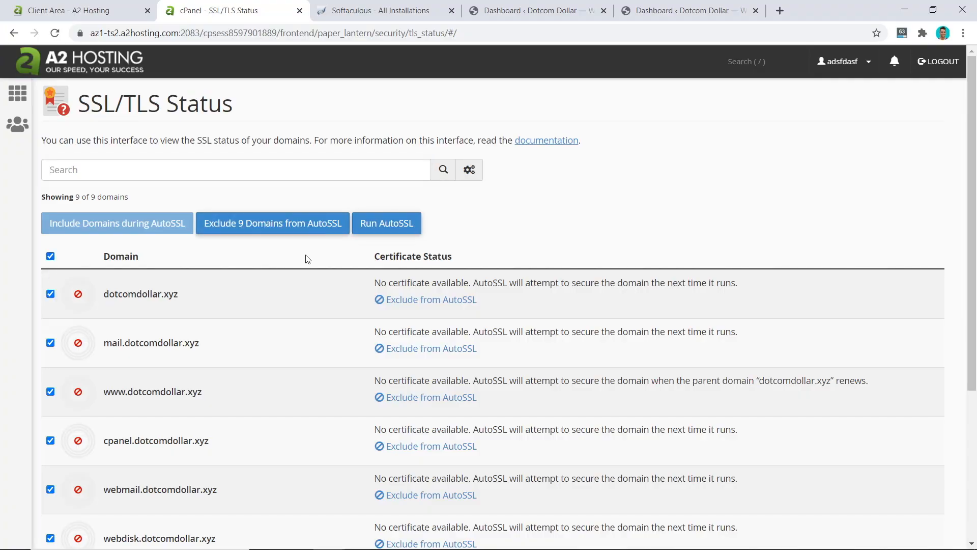
{"action": "left_click", "coordinate": [386, 223]}
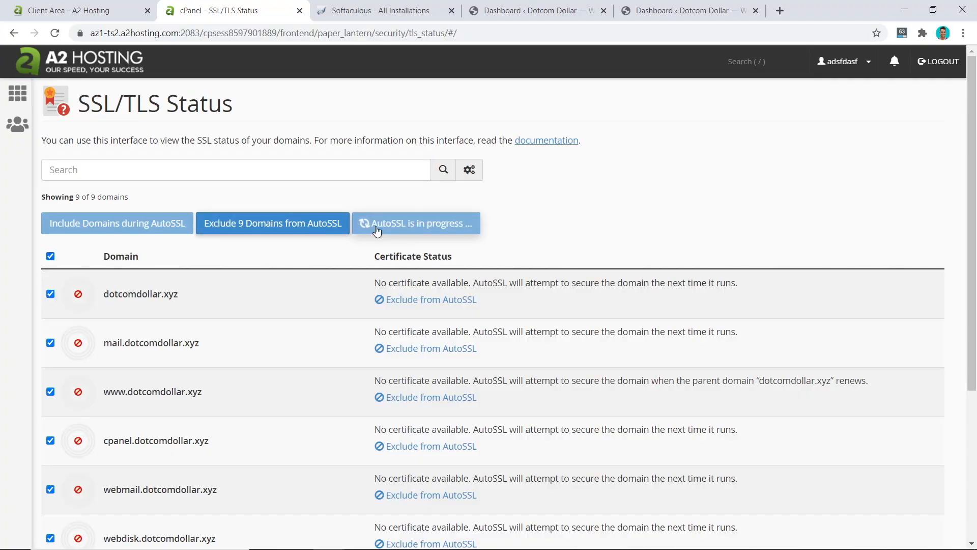
{"action": "mouse_move", "coordinate": [551, 231]}
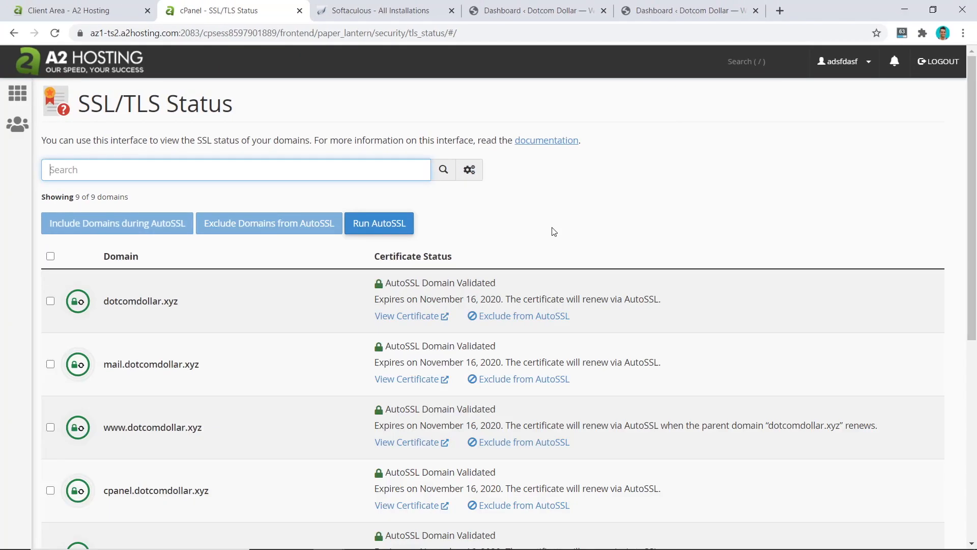
{"action": "scroll", "scroll_direction": "down", "scroll_amount": 3}
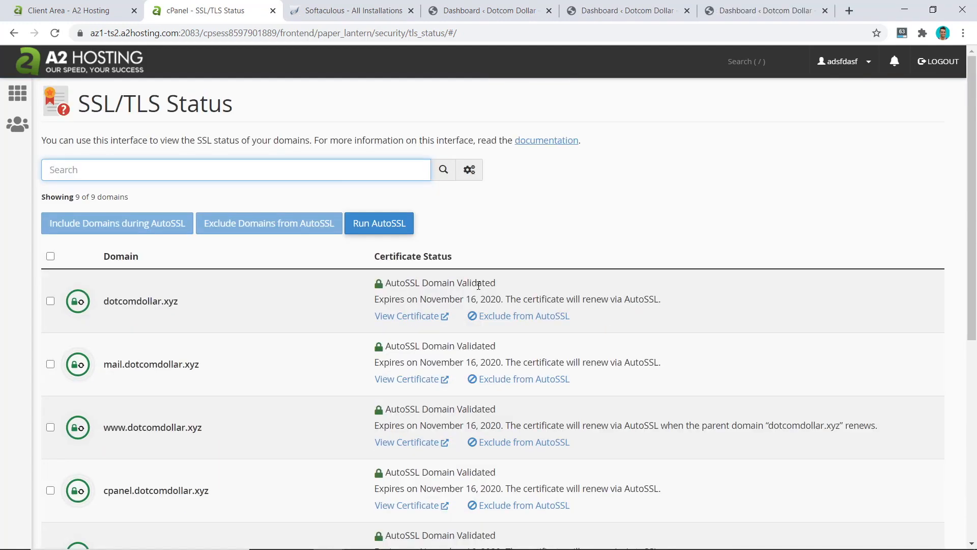
{"action": "left_click", "coordinate": [349, 10]}
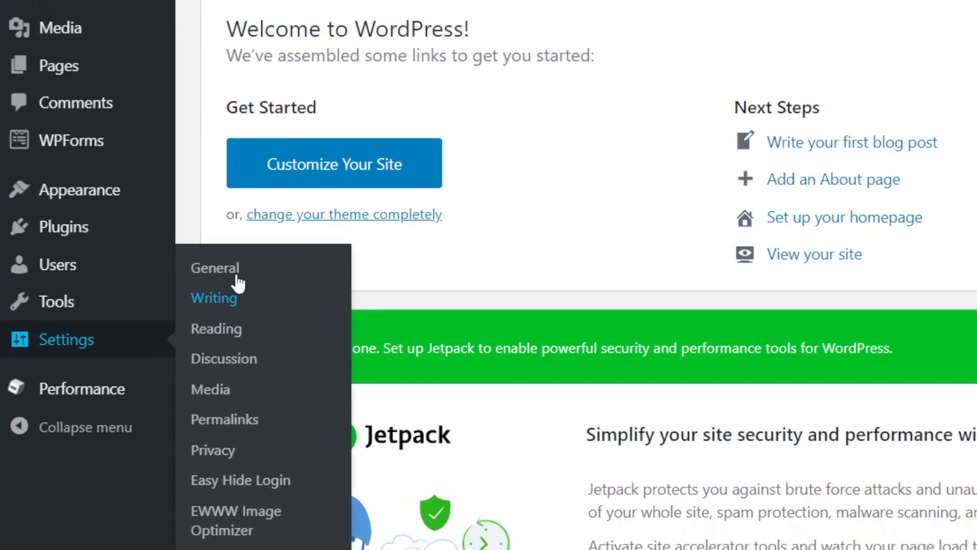
{"action": "left_click", "coordinate": [214, 268]}
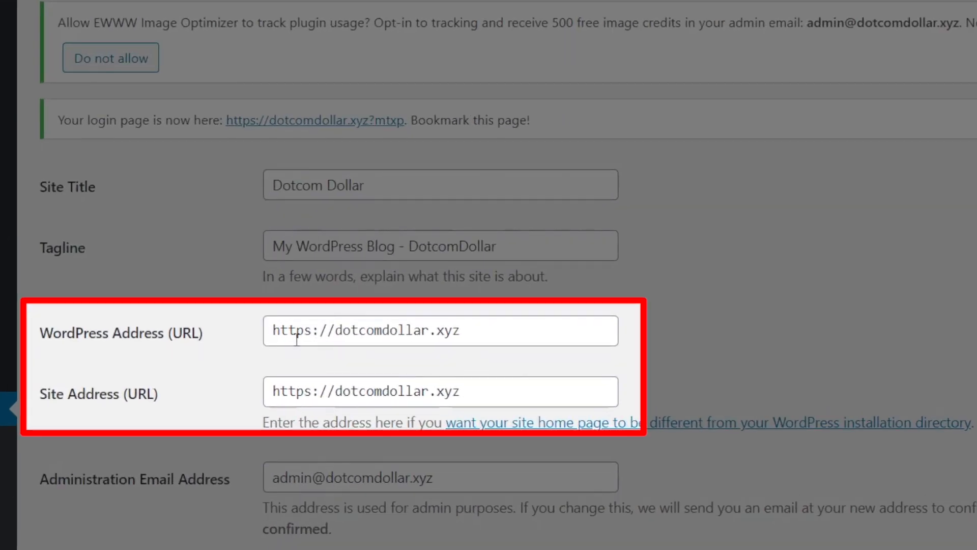
{"action": "left_click", "coordinate": [374, 391]}
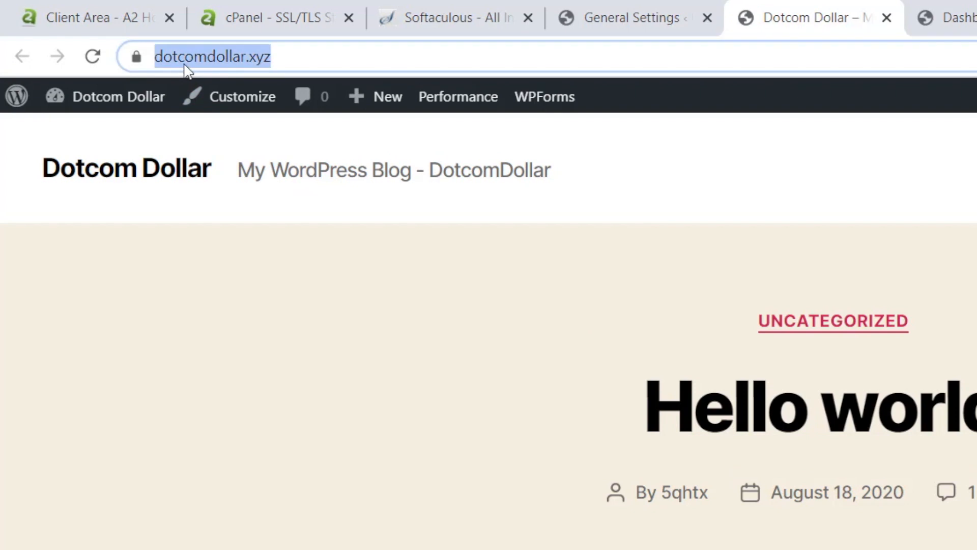
{"action": "left_click", "coordinate": [136, 57]}
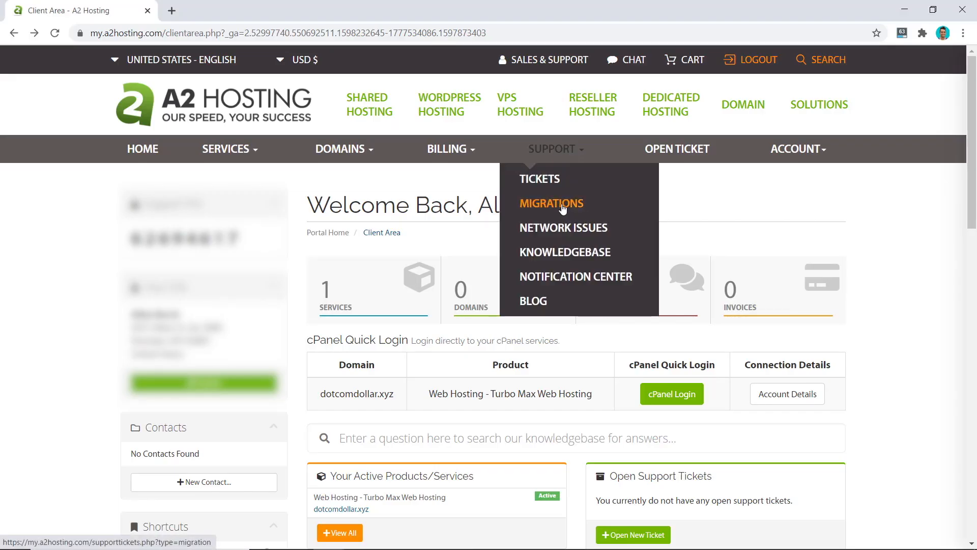
Start a Support > Migrations request with dotcomdollar.xyz as destination, reaching the migration details form
{"action": "left_click", "coordinate": [551, 203]}
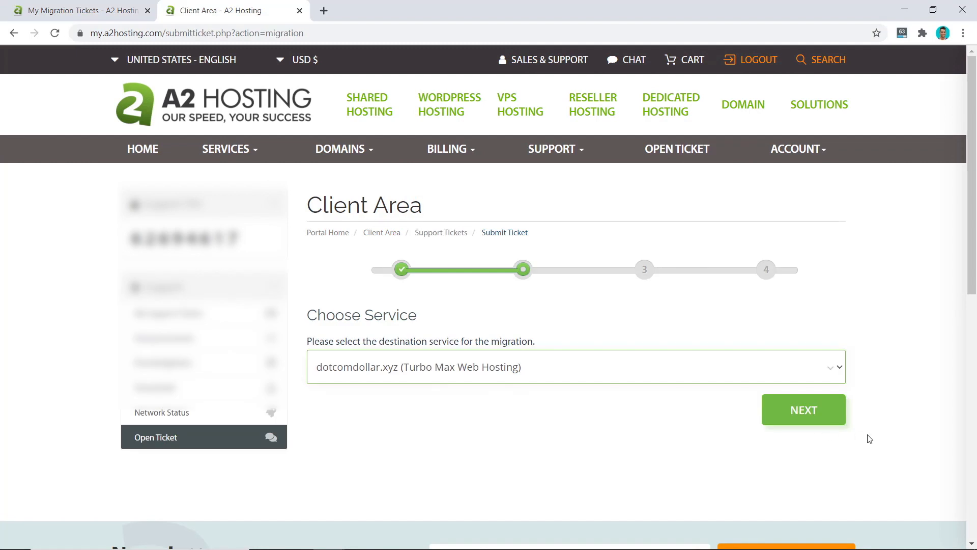
{"action": "left_click", "coordinate": [803, 409]}
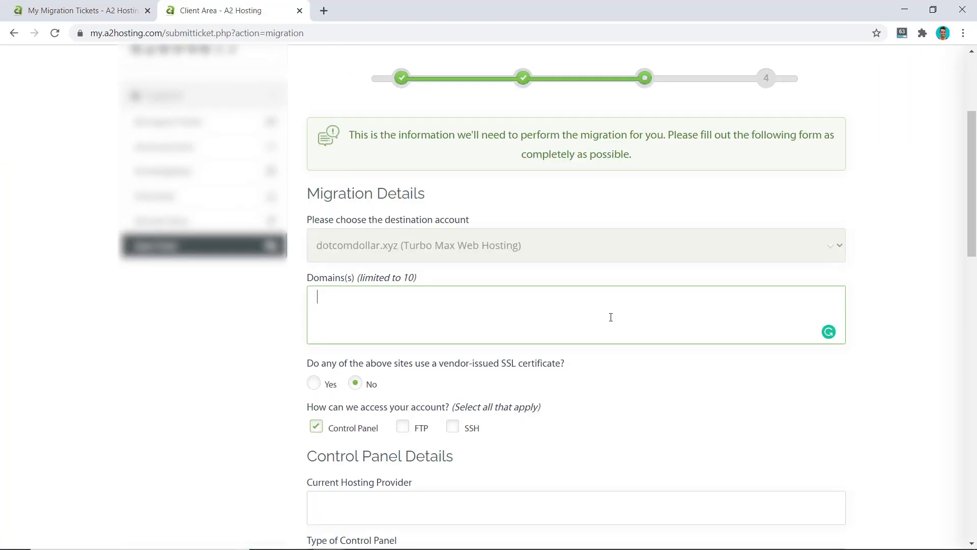
{"action": "scroll", "scroll_direction": "down", "scroll_amount": 3}
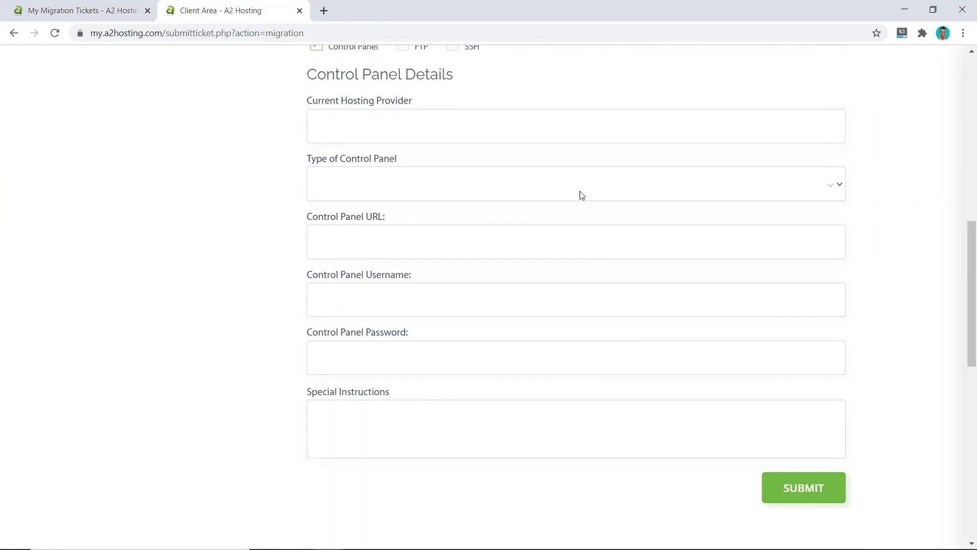